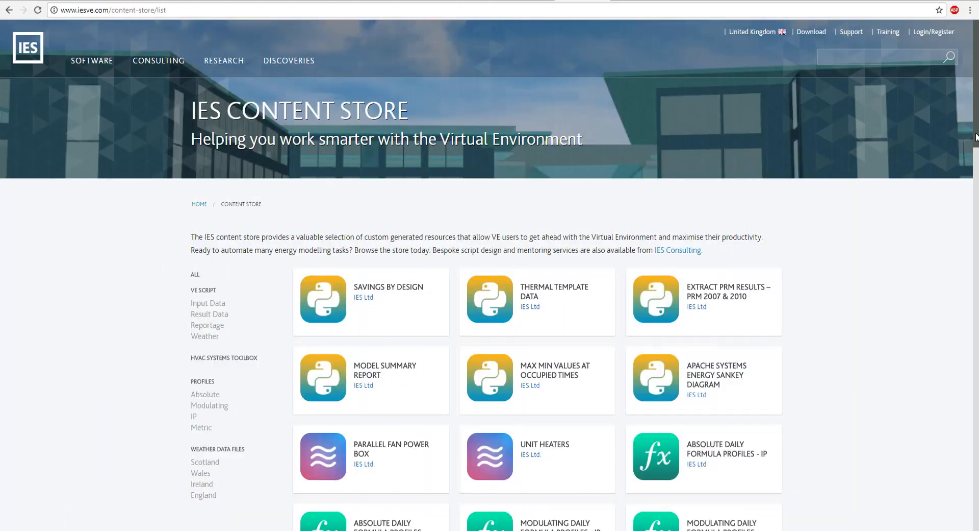
Run the PRM Results report script on the p_Sim 1 results with Metric units.
{"action": "scroll", "scroll_direction": "down", "scroll_amount": 3}
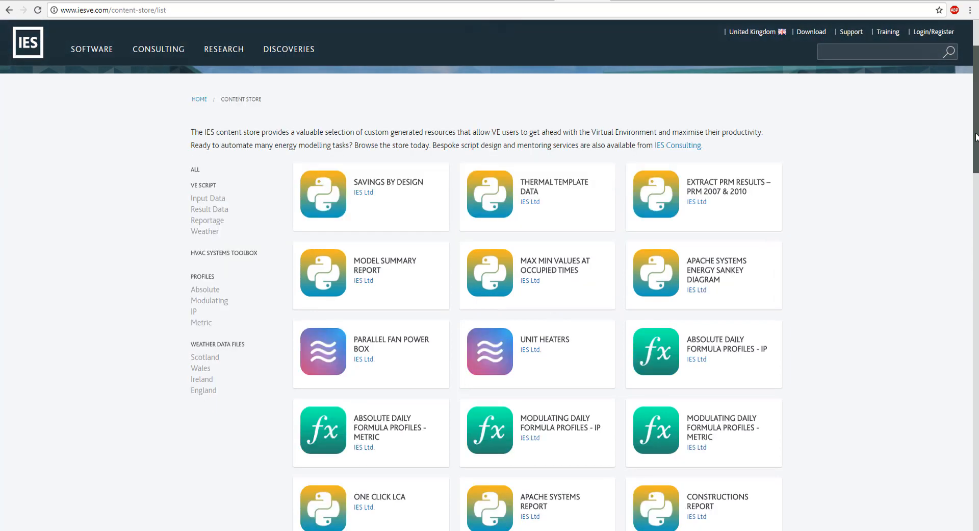
{"action": "scroll", "scroll_direction": "down", "scroll_amount": 3}
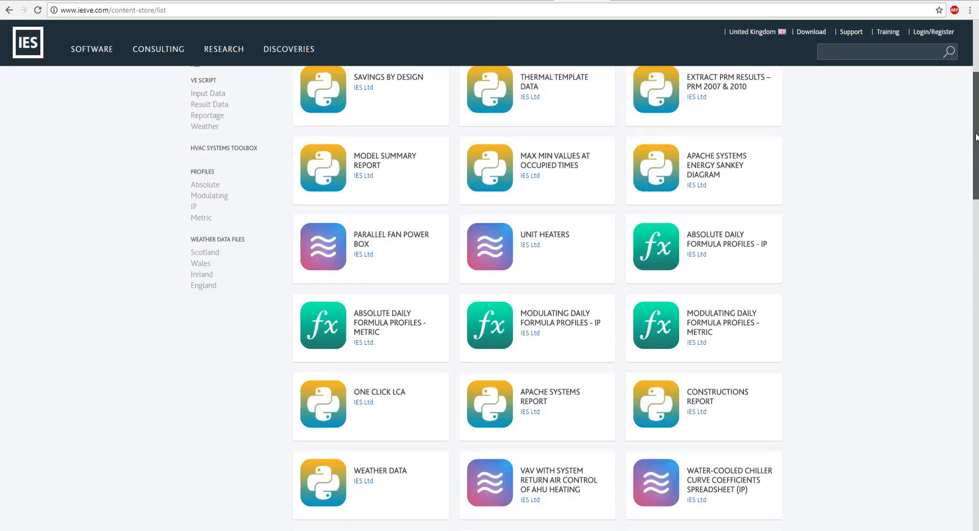
{"action": "scroll", "scroll_direction": "down", "scroll_amount": 3}
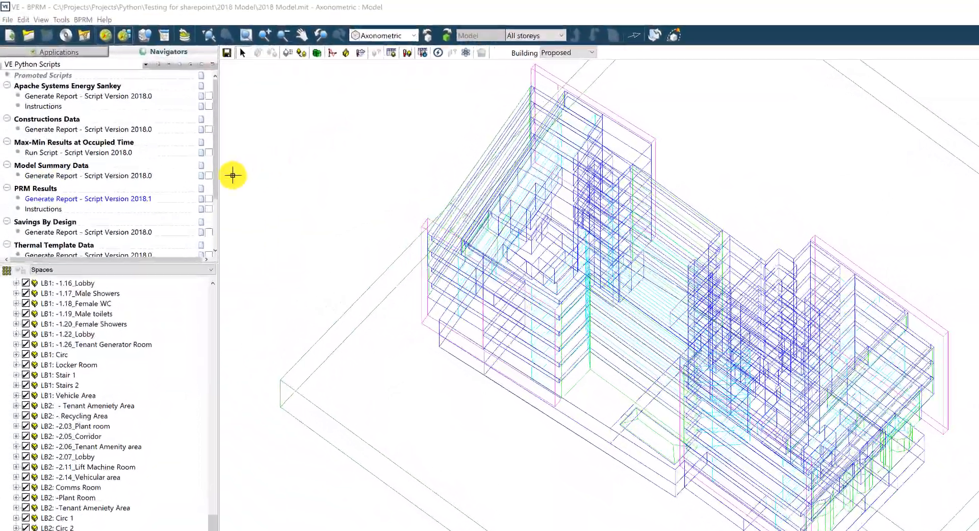
{"action": "left_click", "coordinate": [87, 198]}
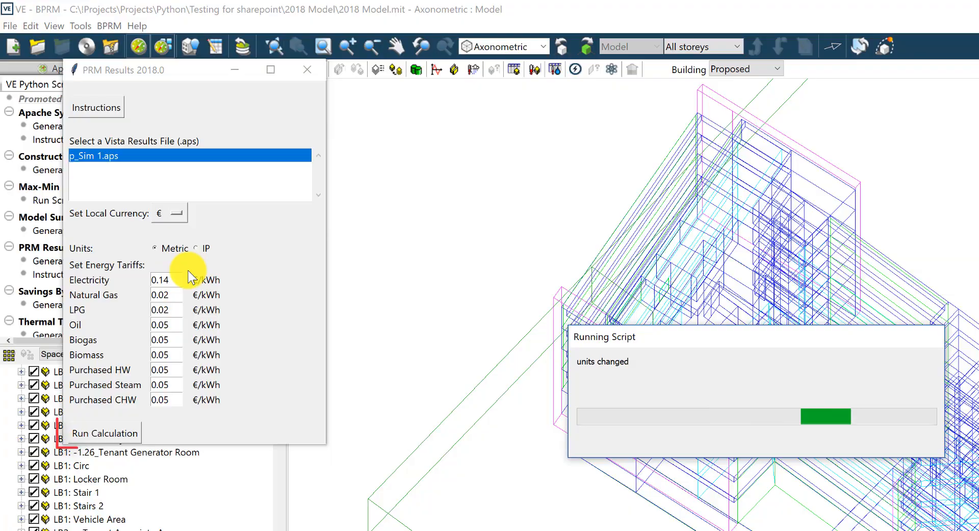
{"action": "left_click", "coordinate": [105, 432]}
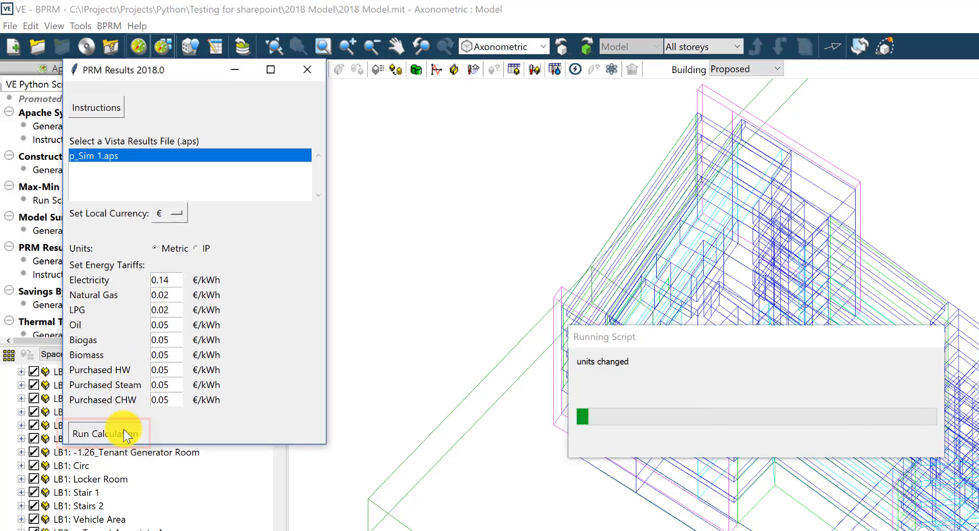
{"action": "left_click", "coordinate": [105, 433]}
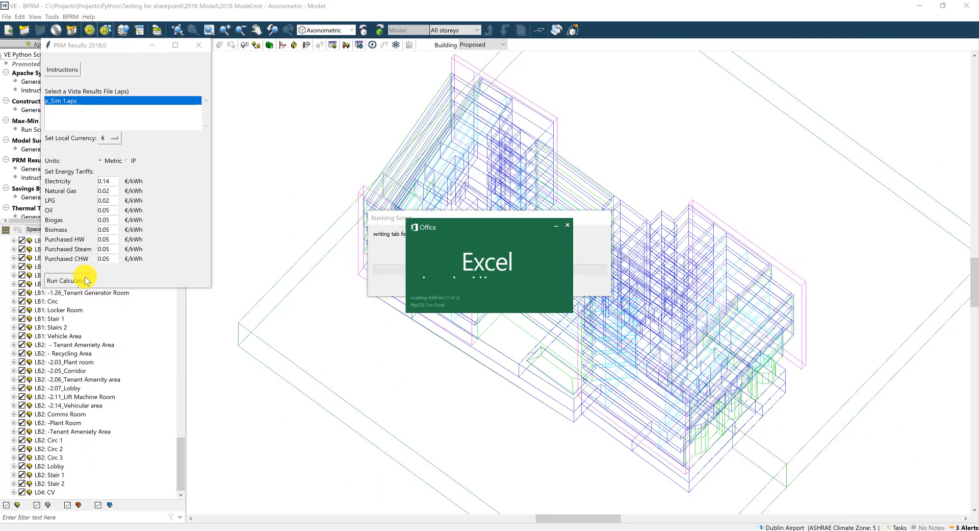
{"action": "left_click", "coordinate": [62, 279]}
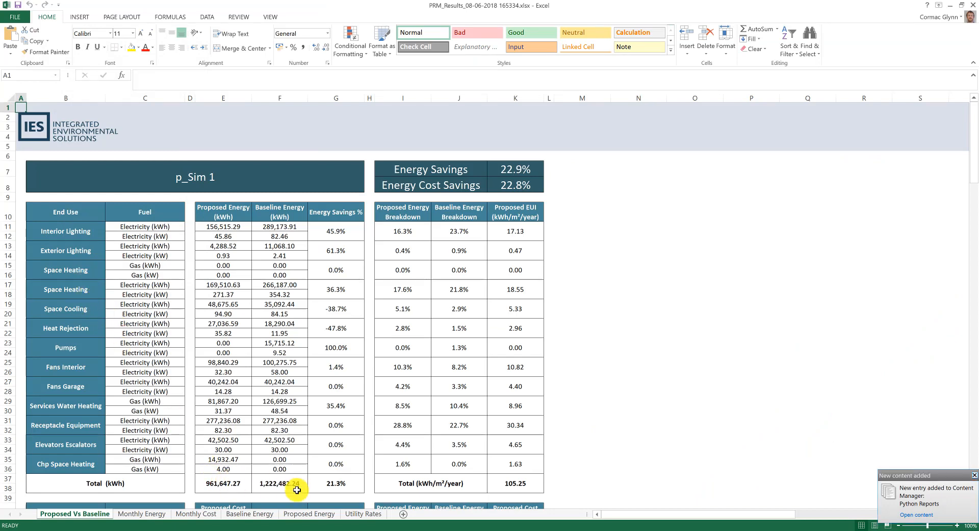
View the Proposed Energy, Baseline Energy and Monthly Energy sheets of the PRM workbook.
{"action": "left_click", "coordinate": [308, 513]}
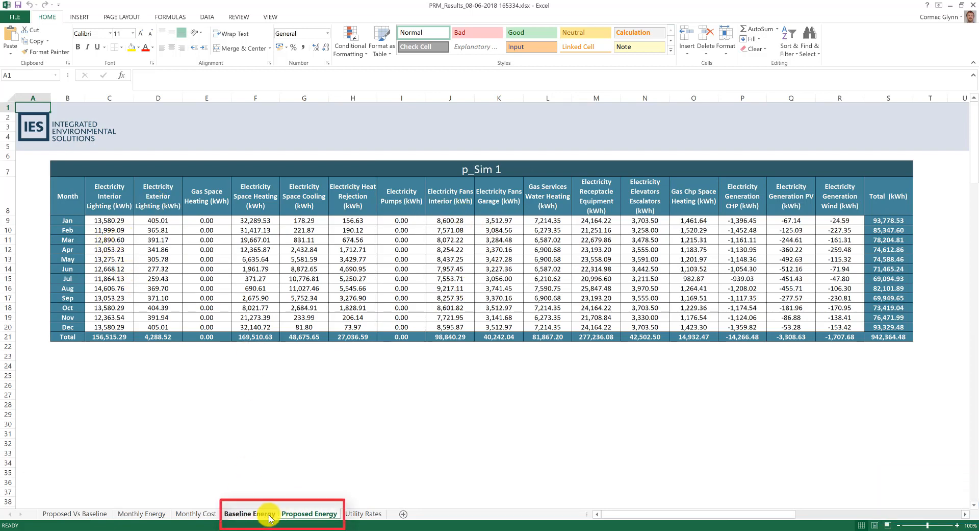
{"action": "left_click", "coordinate": [244, 513]}
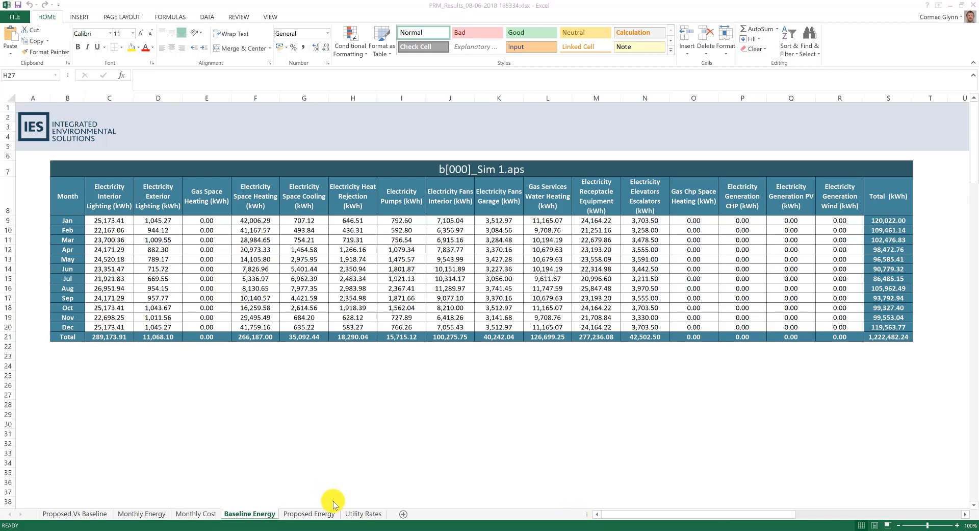
{"action": "left_click", "coordinate": [141, 513]}
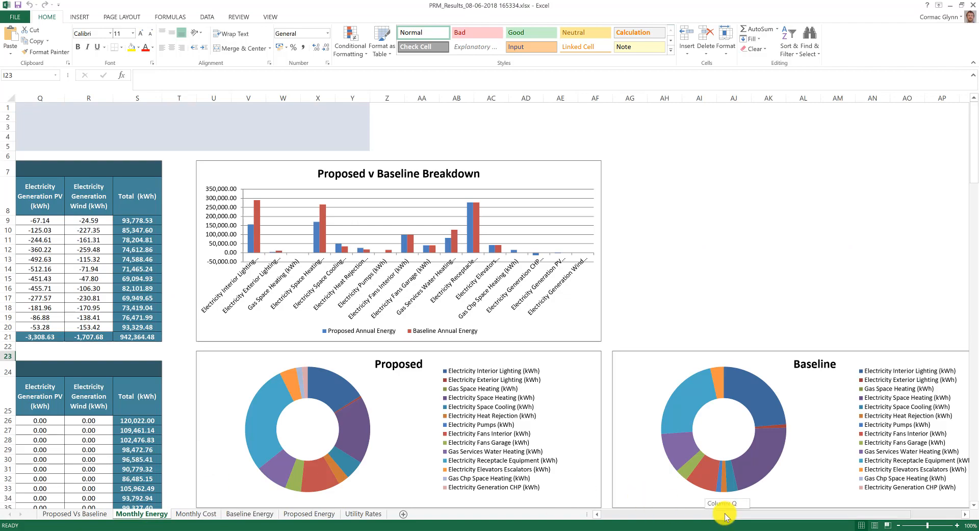
Inspect the Monthly Energy charts, then show the Proposed Vs Baseline summary (22.9% savings).
{"action": "scroll", "scroll_direction": "left", "scroll_amount": 3}
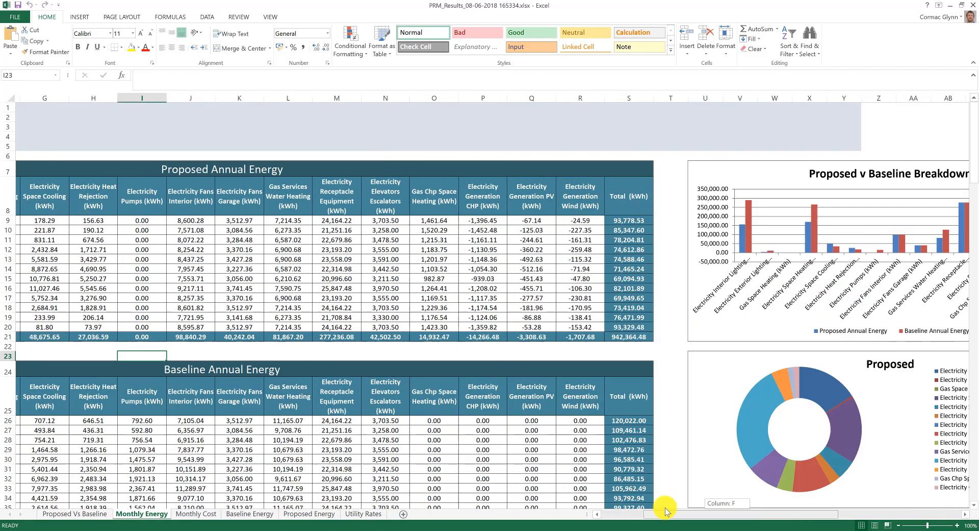
{"action": "scroll", "scroll_direction": "right", "scroll_amount": 3}
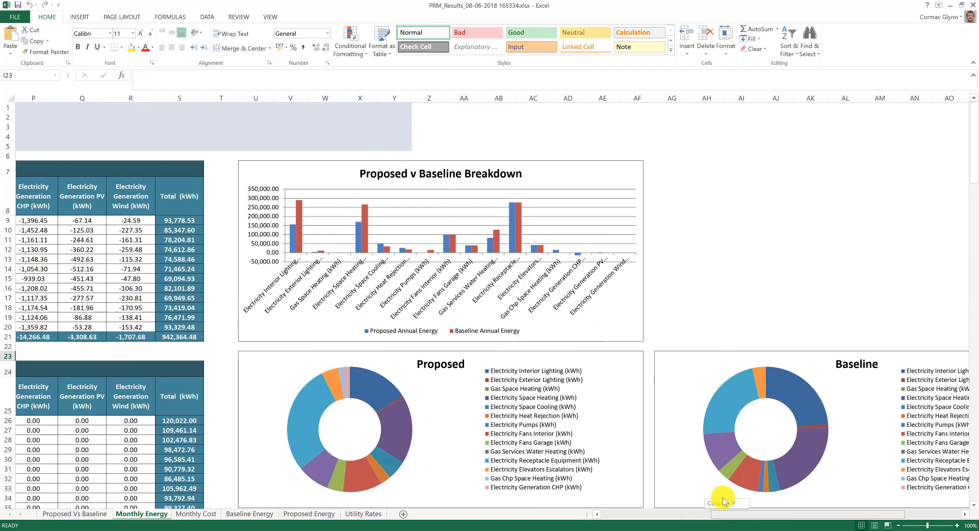
{"action": "scroll", "scroll_direction": "right", "scroll_amount": 3}
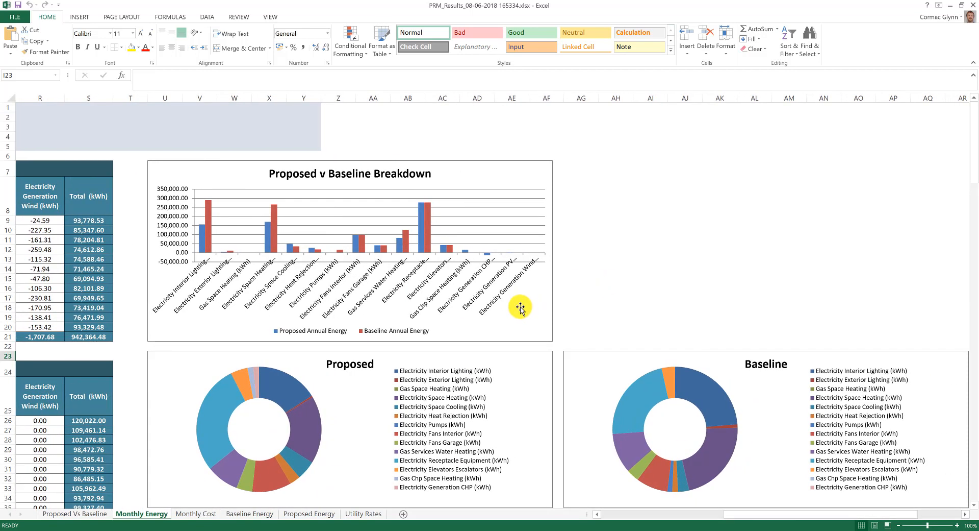
{"action": "mouse_move", "coordinate": [437, 424]}
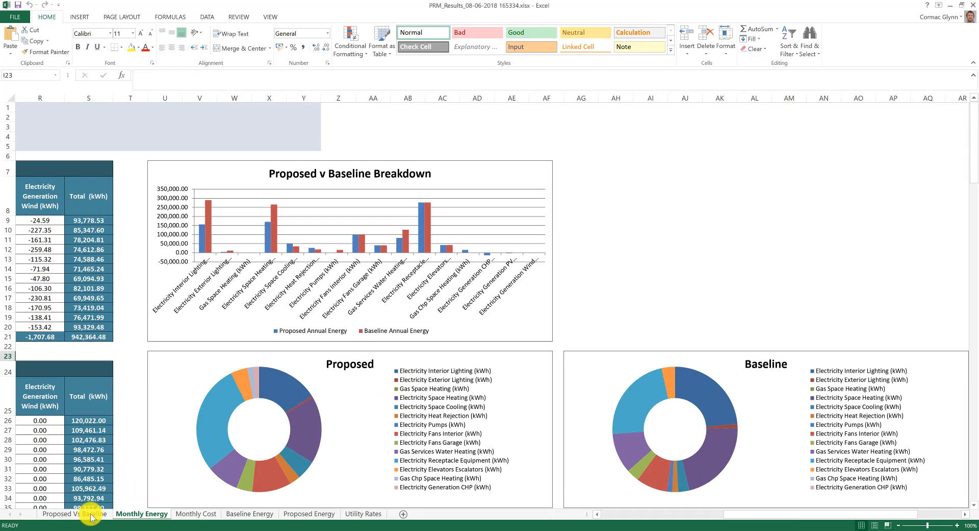
{"action": "left_click", "coordinate": [75, 513]}
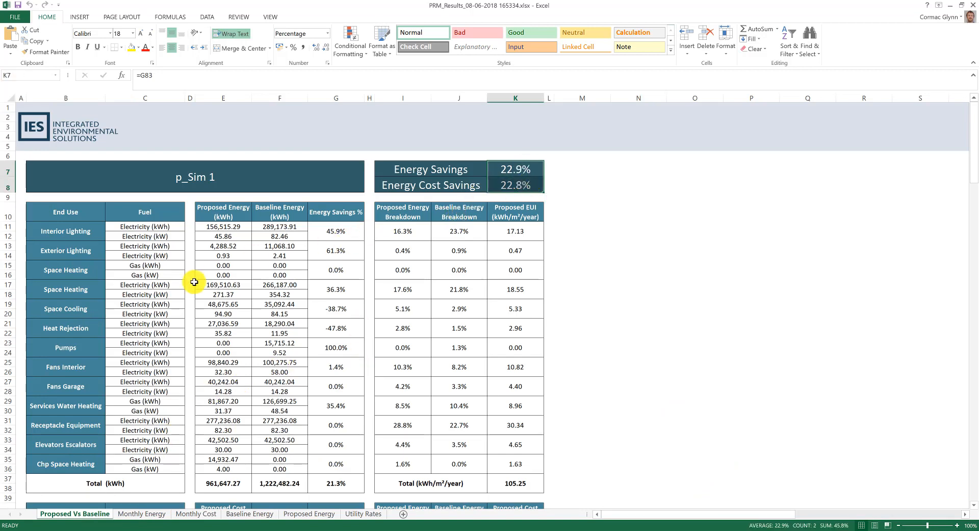
{"action": "left_click", "coordinate": [335, 230]}
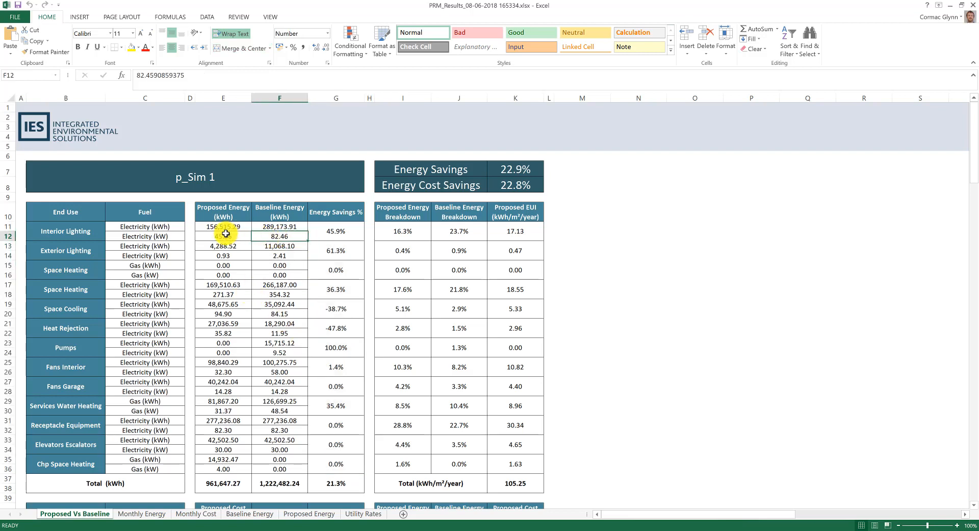
{"action": "left_click", "coordinate": [223, 255]}
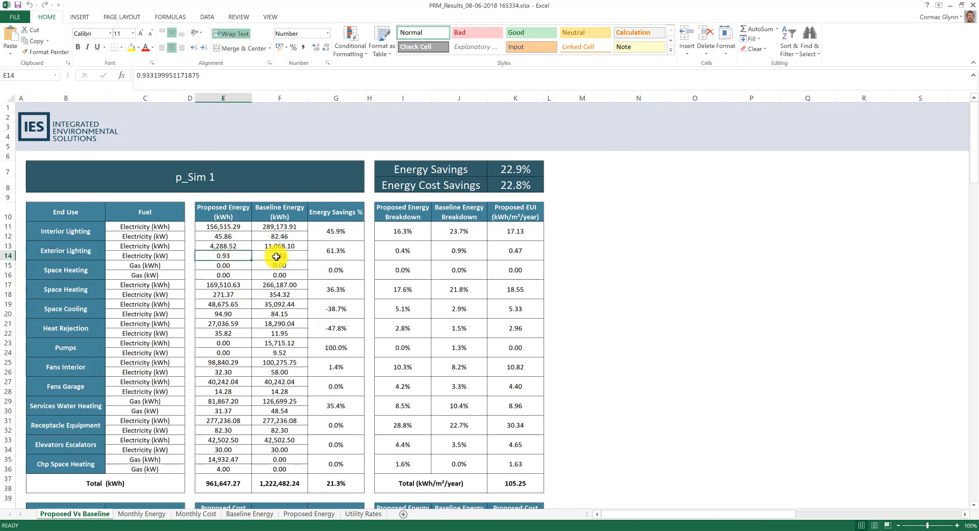
{"action": "left_click", "coordinate": [515, 230]}
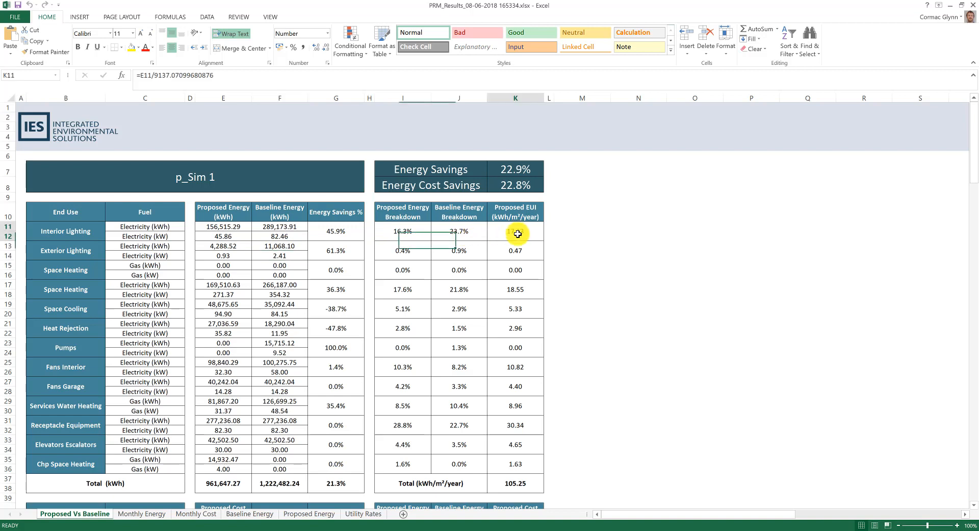
{"action": "scroll", "scroll_direction": "down", "scroll_amount": 3}
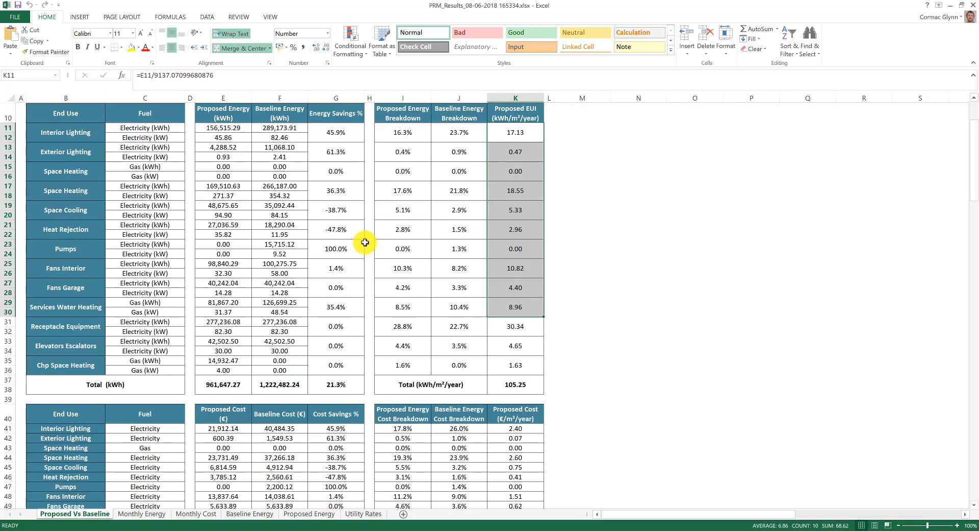
{"action": "scroll", "scroll_direction": "down", "scroll_amount": 3}
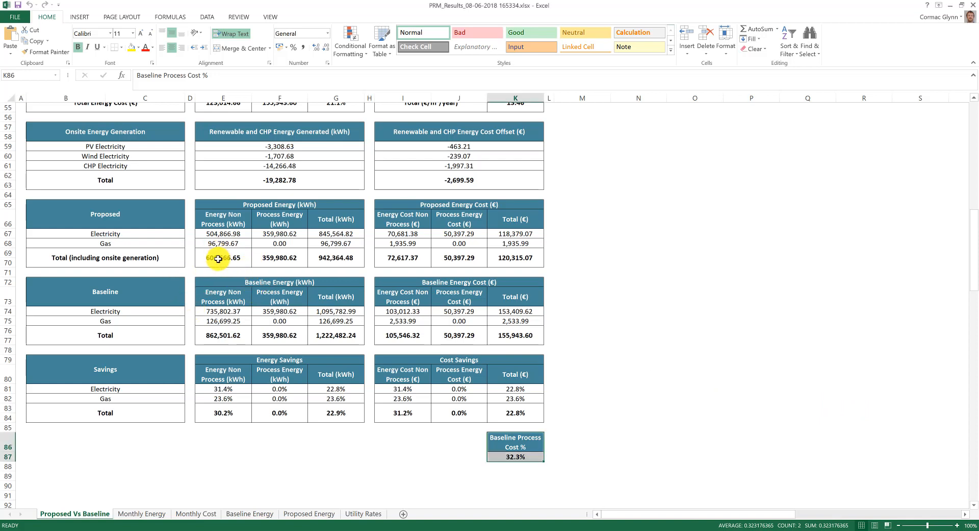
{"action": "double_click", "coordinate": [222, 258]}
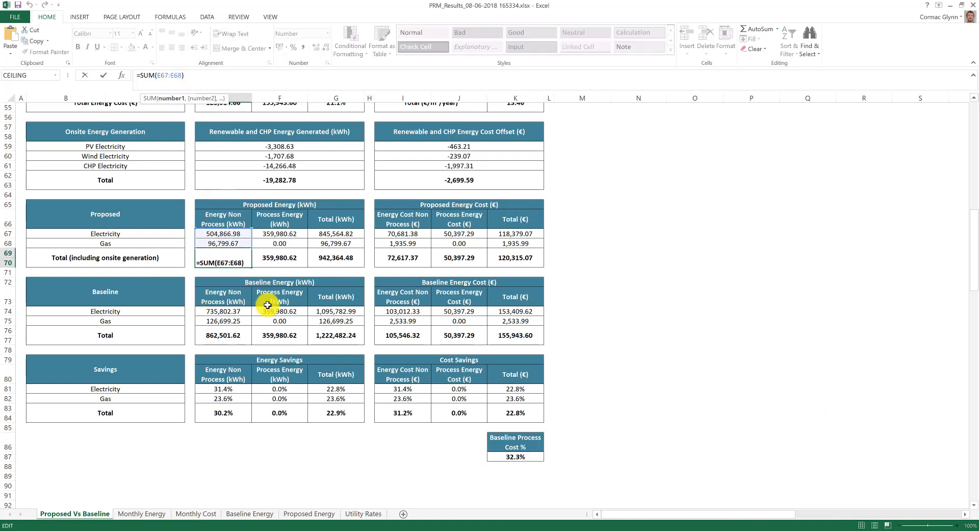
{"action": "key", "text": "Return"}
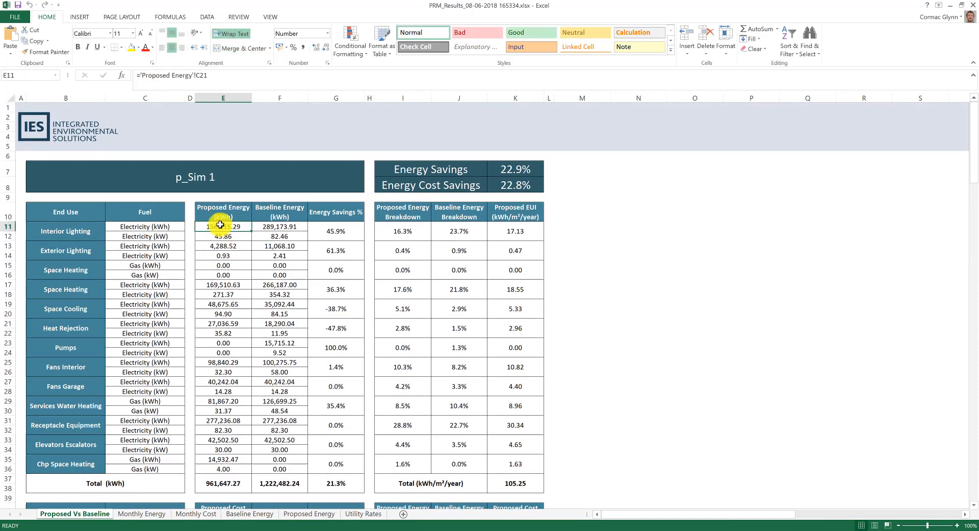
{"action": "double_click", "coordinate": [223, 225]}
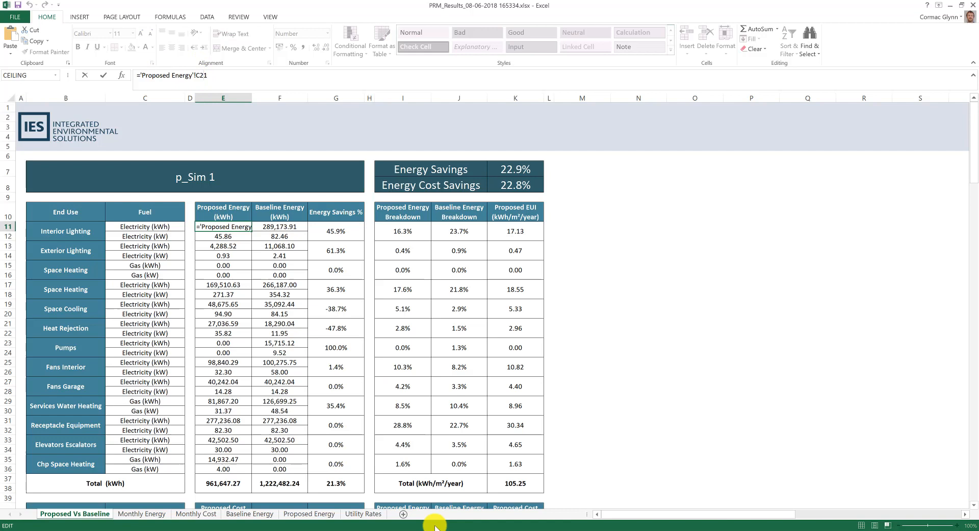
{"action": "mouse_move", "coordinate": [247, 506]}
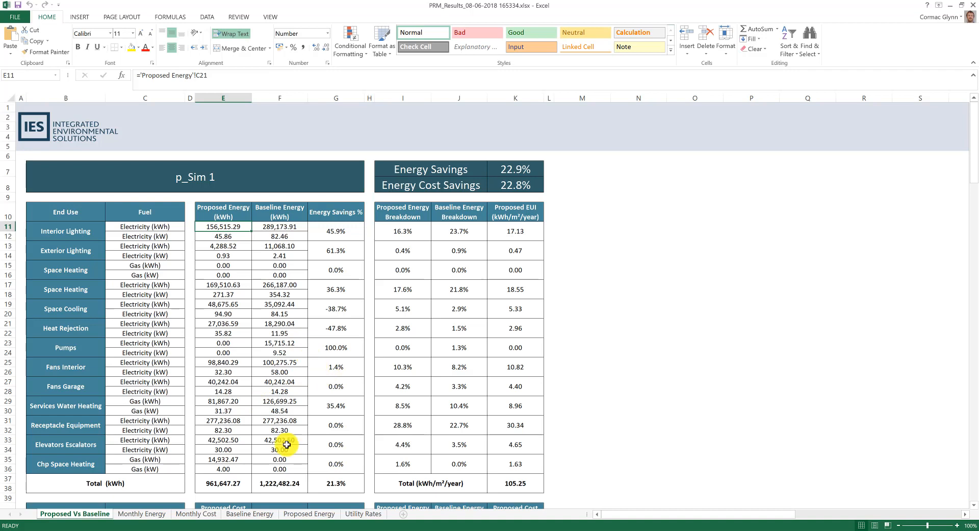
{"action": "left_click", "coordinate": [249, 513]}
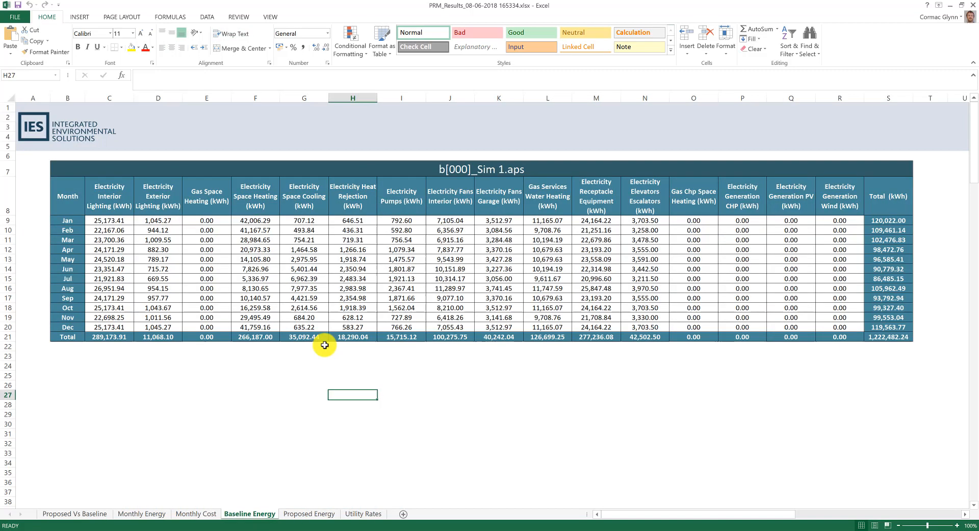
{"action": "mouse_move", "coordinate": [69, 516]}
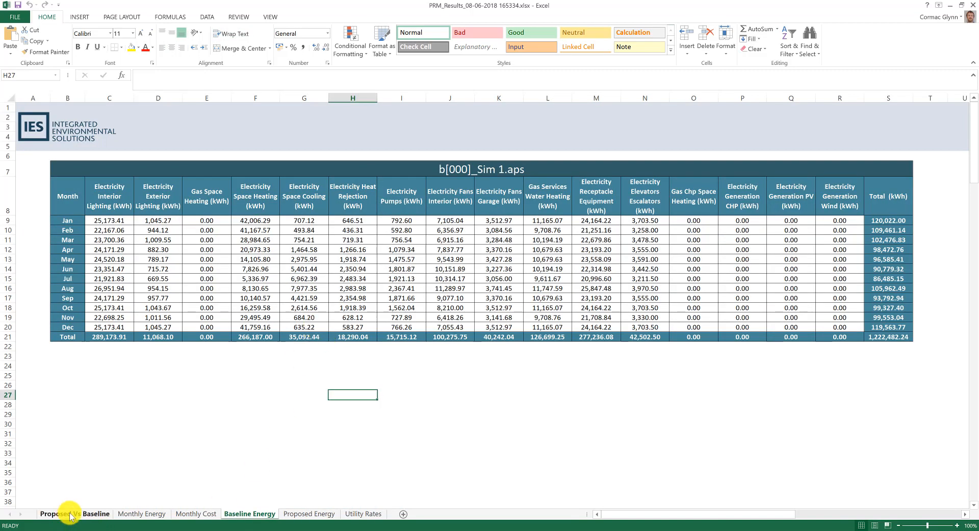
{"action": "left_click", "coordinate": [56, 514]}
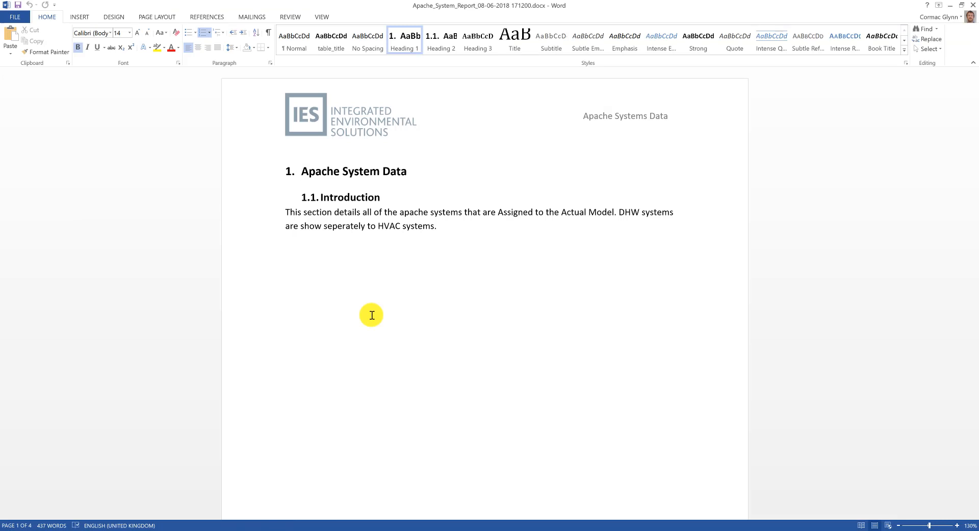
{"action": "mouse_move", "coordinate": [416, 308]}
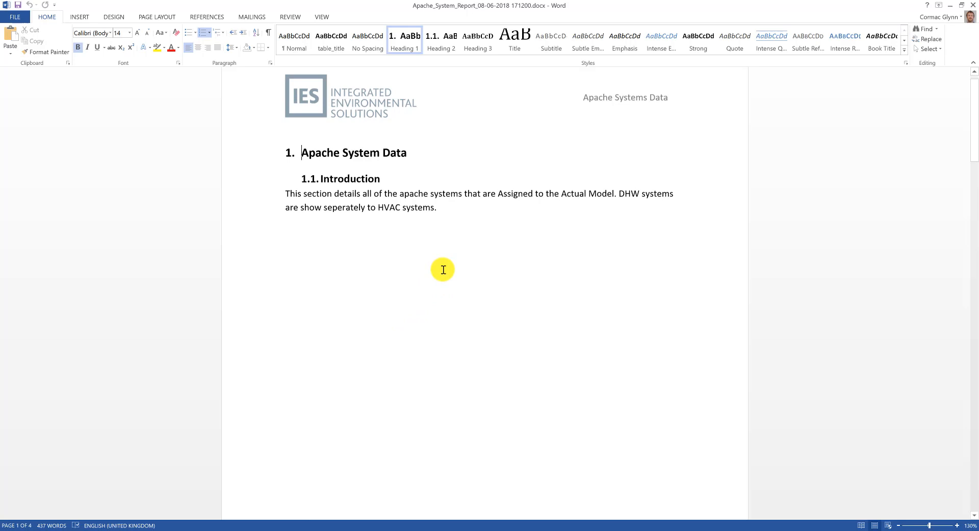
Scroll through the Apache_System_Report HVAC and DHW system tables.
{"action": "scroll", "scroll_direction": "down", "scroll_amount": 3}
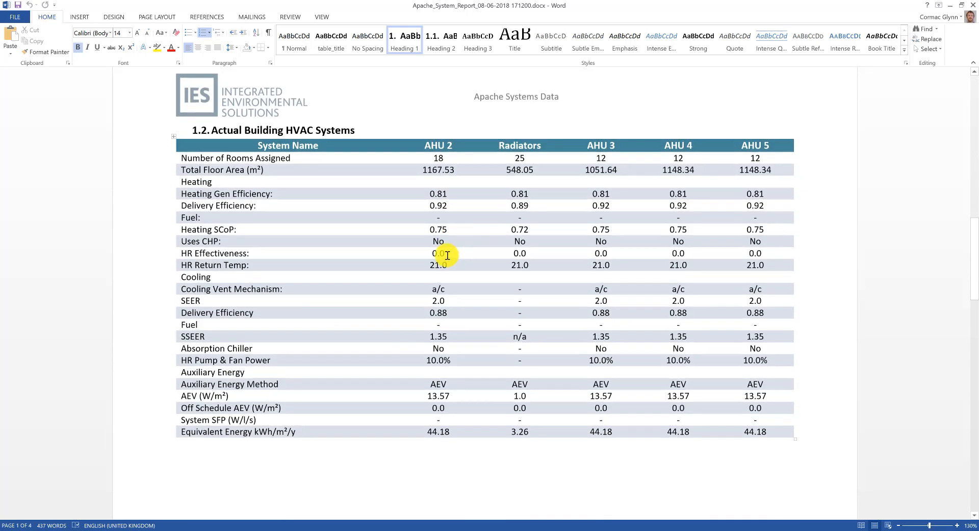
{"action": "mouse_move", "coordinate": [290, 214]}
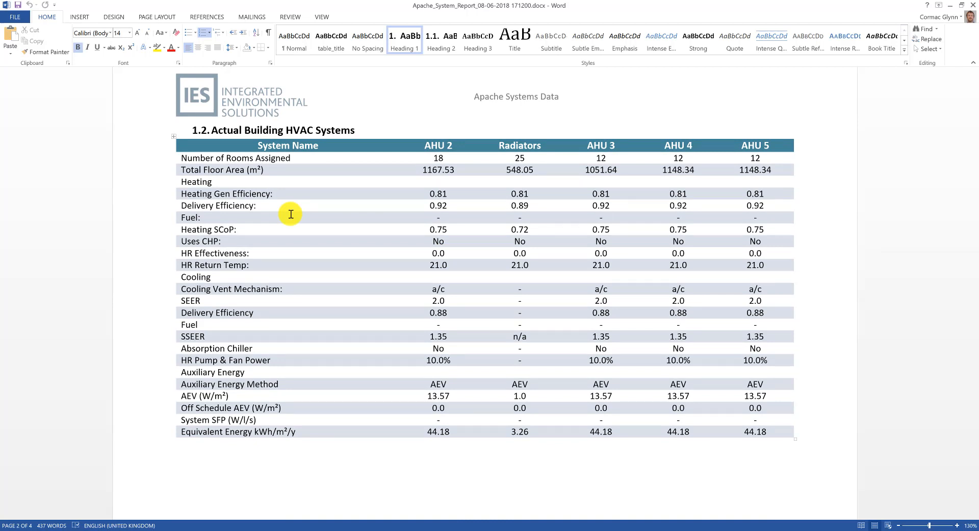
{"action": "mouse_move", "coordinate": [438, 170]}
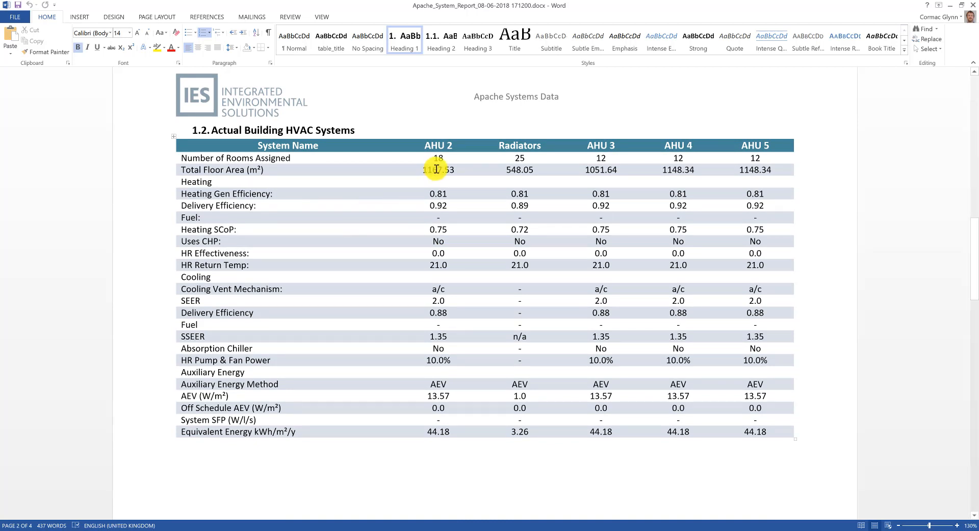
{"action": "mouse_move", "coordinate": [468, 233]}
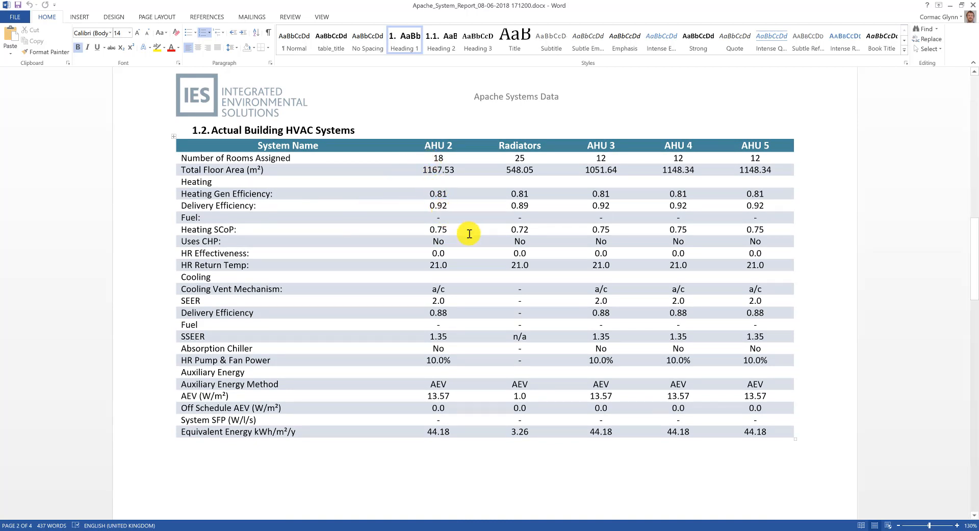
{"action": "scroll", "scroll_direction": "down", "scroll_amount": 3}
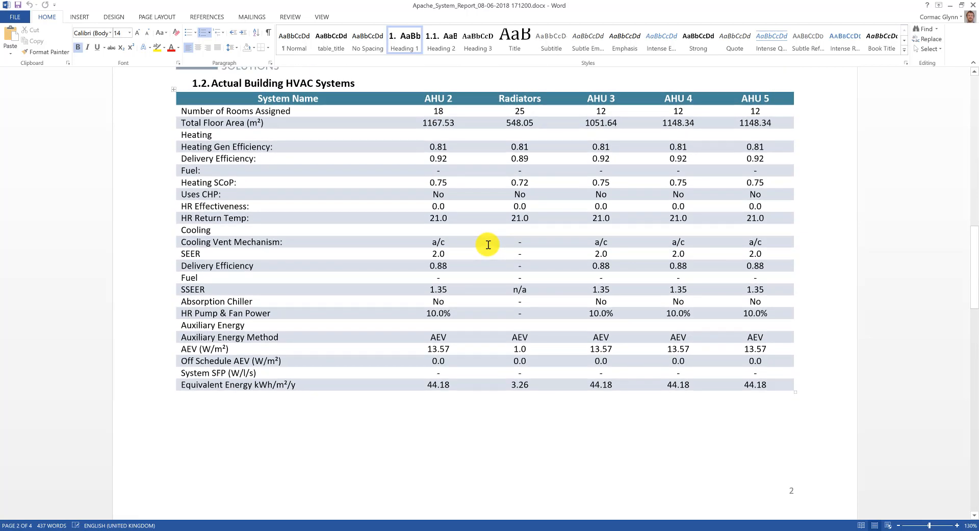
{"action": "mouse_move", "coordinate": [473, 199]}
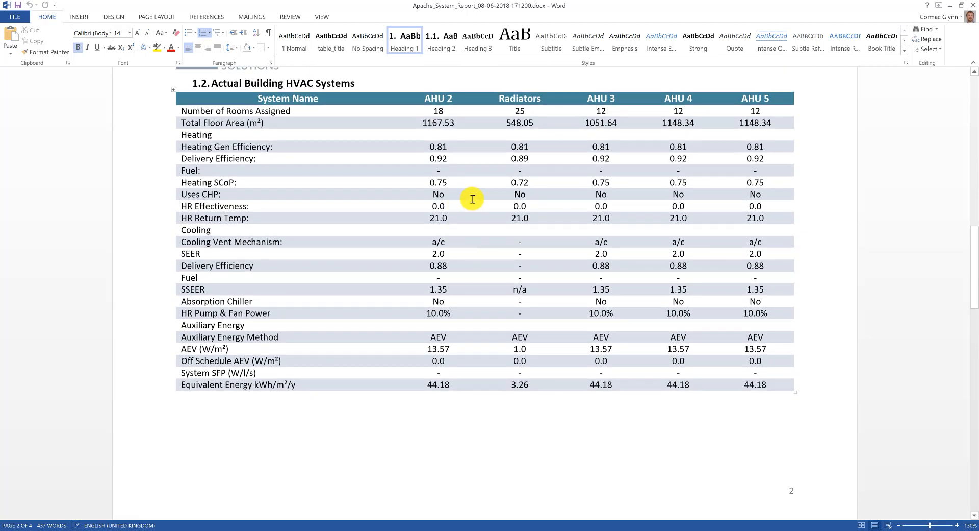
{"action": "mouse_move", "coordinate": [454, 183]}
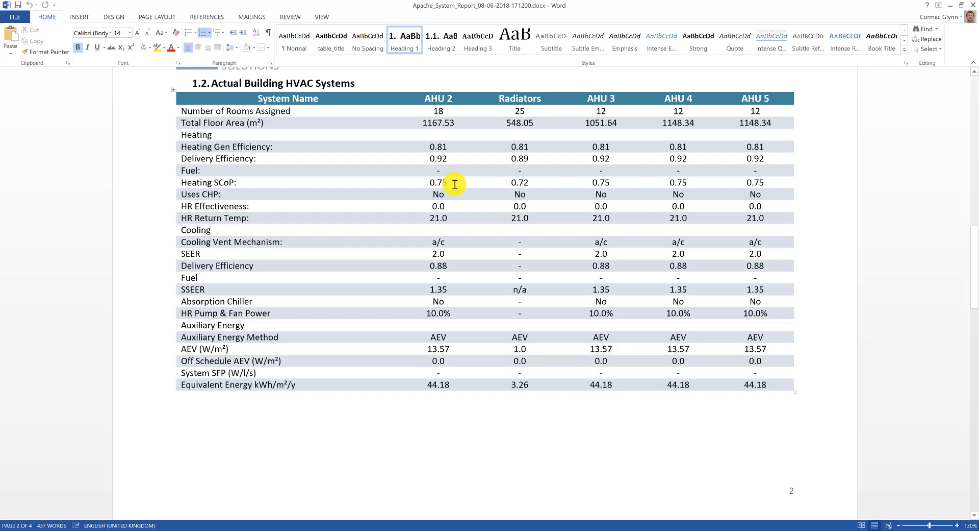
{"action": "mouse_move", "coordinate": [493, 178]}
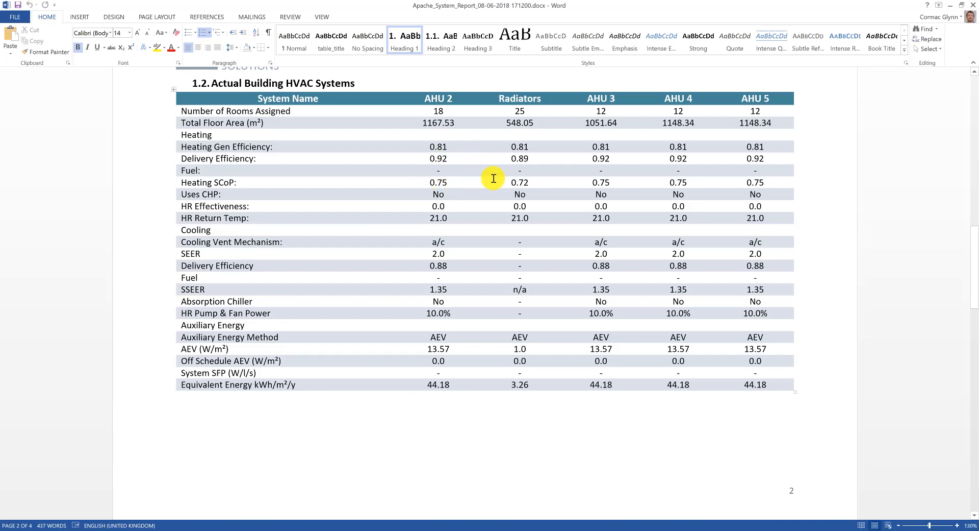
{"action": "scroll", "scroll_direction": "down", "scroll_amount": 3}
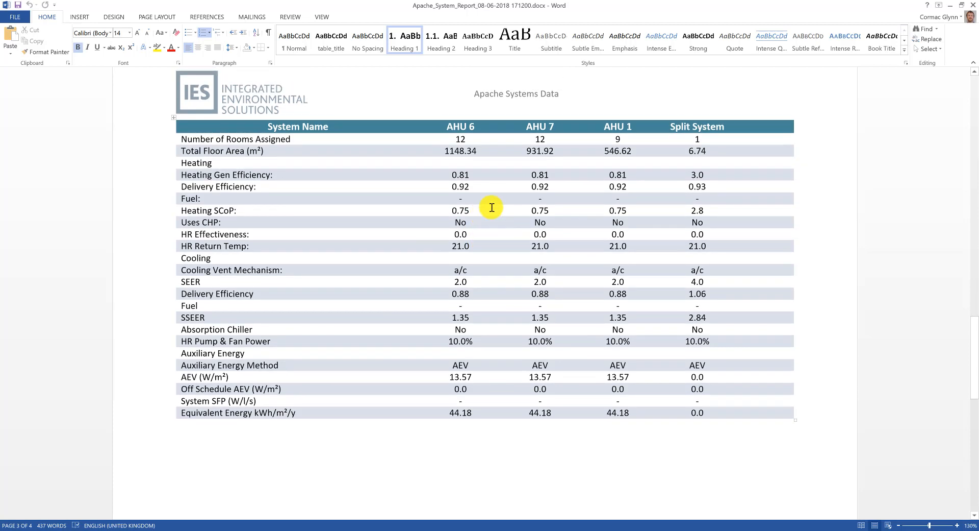
{"action": "scroll", "scroll_direction": "down", "scroll_amount": 3}
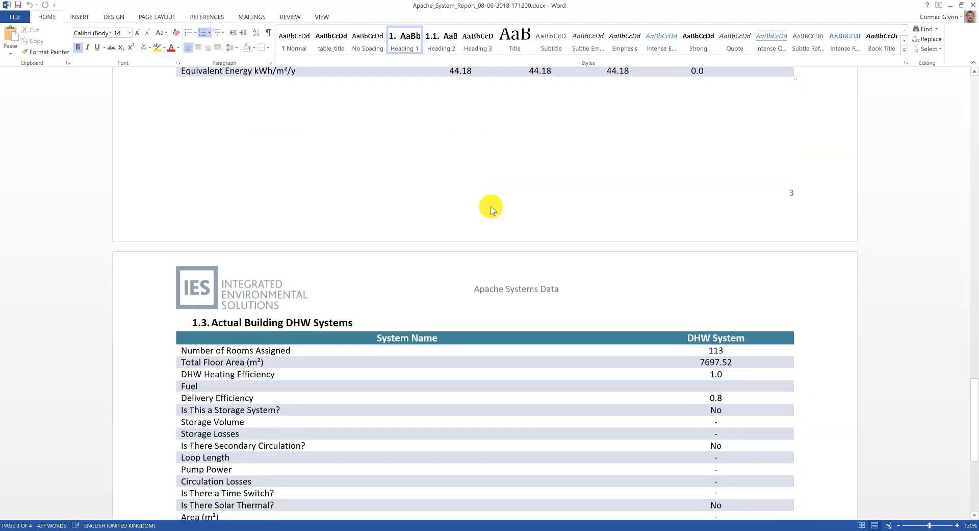
{"action": "scroll", "scroll_direction": "down", "scroll_amount": 3}
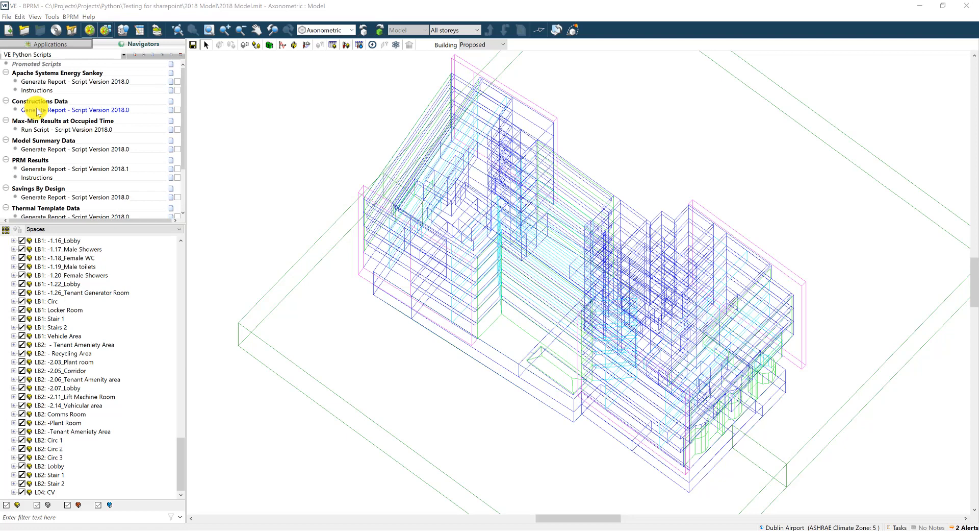
{"action": "left_click", "coordinate": [73, 110]}
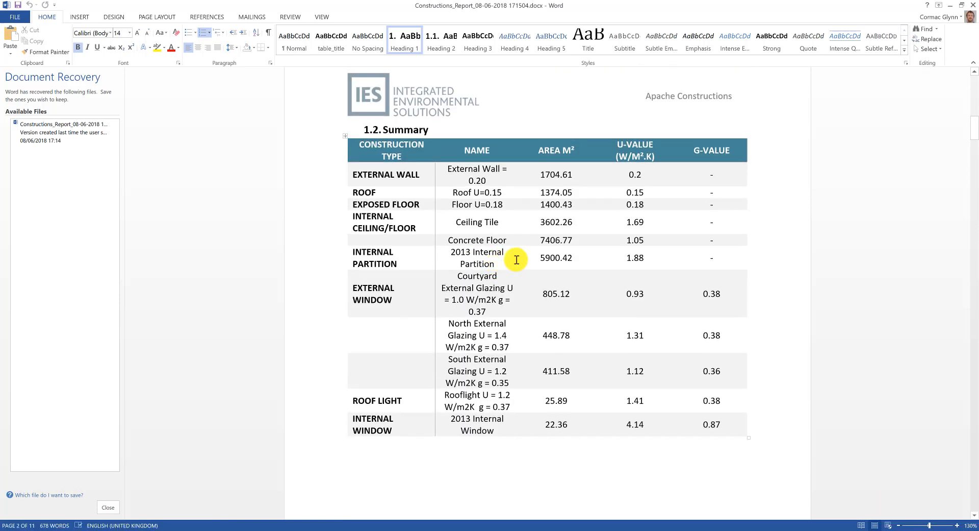
{"action": "mouse_move", "coordinate": [542, 171]}
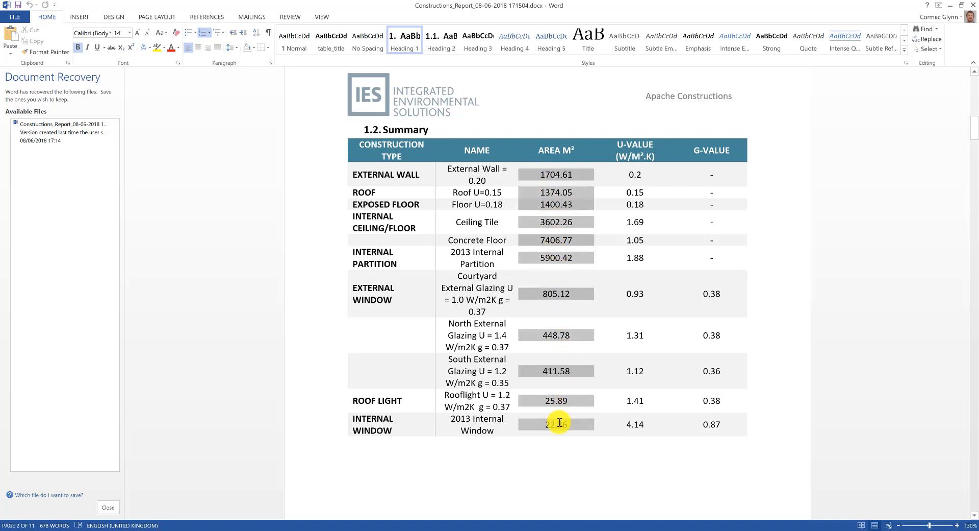
Scroll the Constructions_Report from 1.3 External Walls to 1.5 Exposed Floors.
{"action": "scroll", "scroll_direction": "down", "scroll_amount": 3}
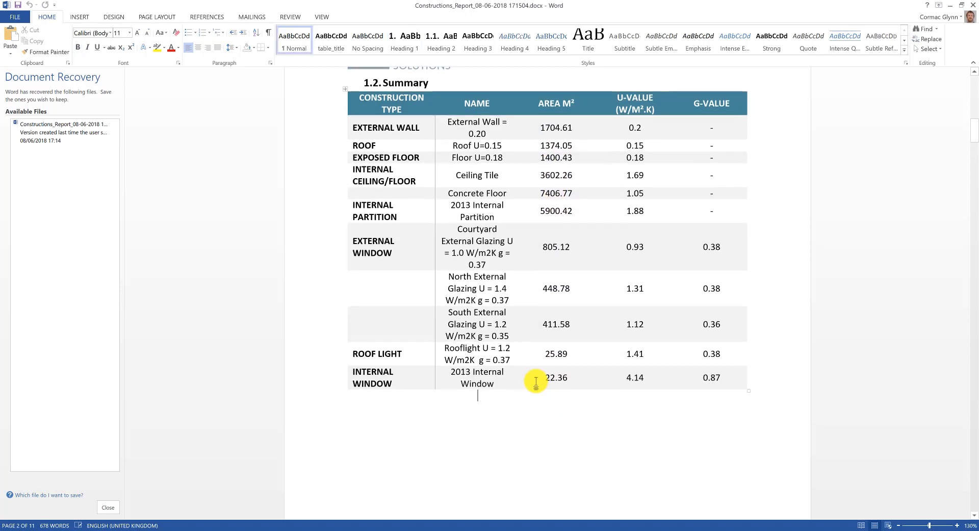
{"action": "scroll", "scroll_direction": "down", "scroll_amount": 3}
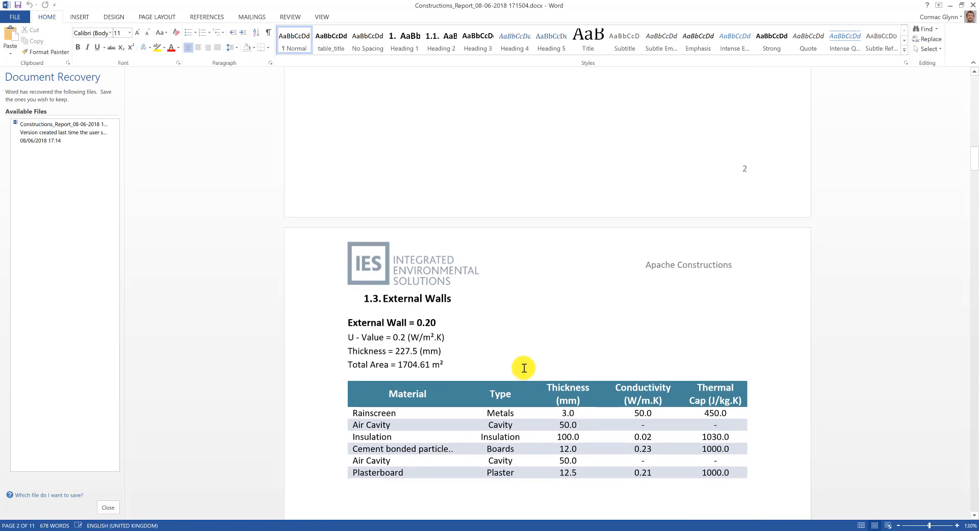
{"action": "scroll", "scroll_direction": "up", "scroll_amount": 3}
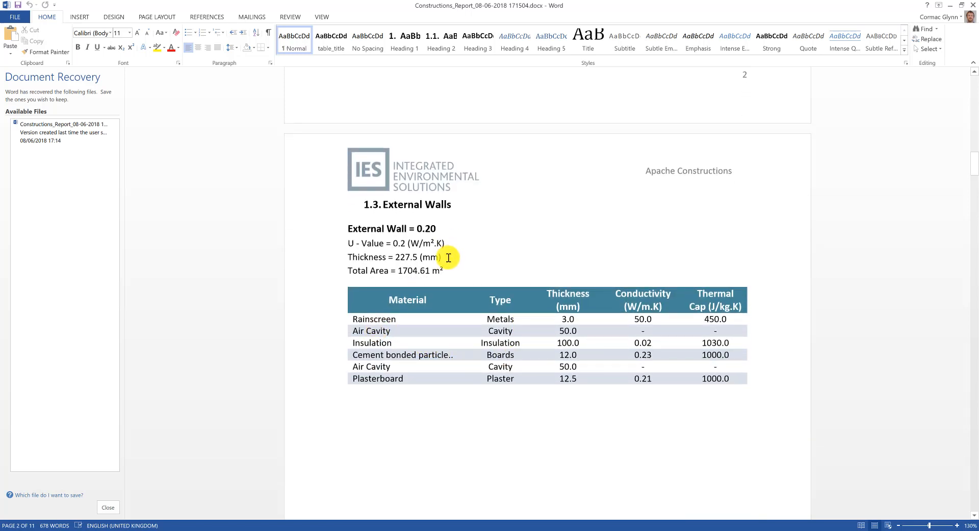
{"action": "mouse_move", "coordinate": [337, 262]}
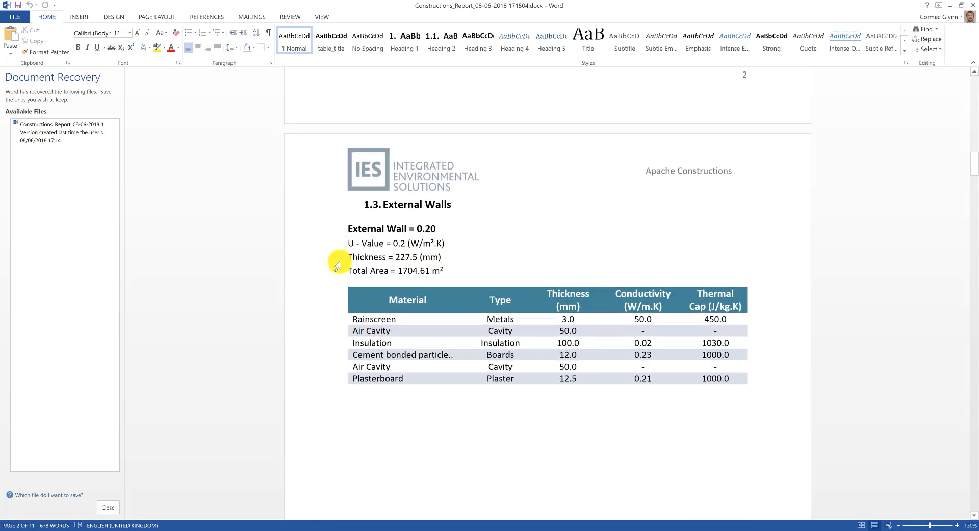
{"action": "mouse_move", "coordinate": [323, 280]}
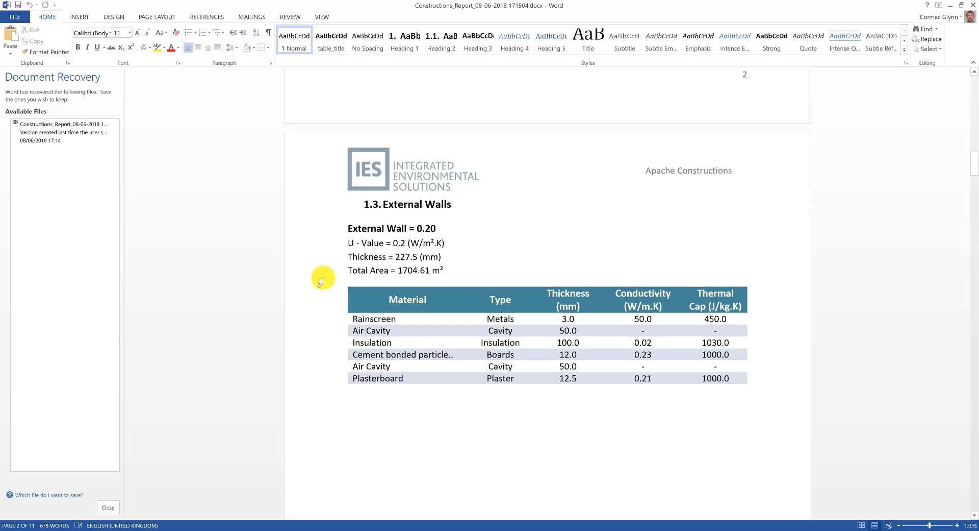
{"action": "scroll", "scroll_direction": "down", "scroll_amount": 3}
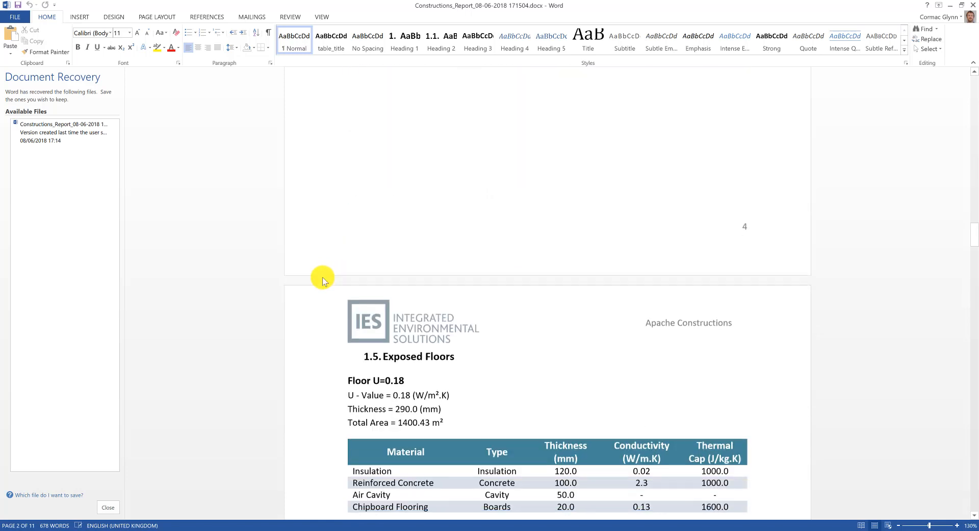
{"action": "scroll", "scroll_direction": "down", "scroll_amount": 3}
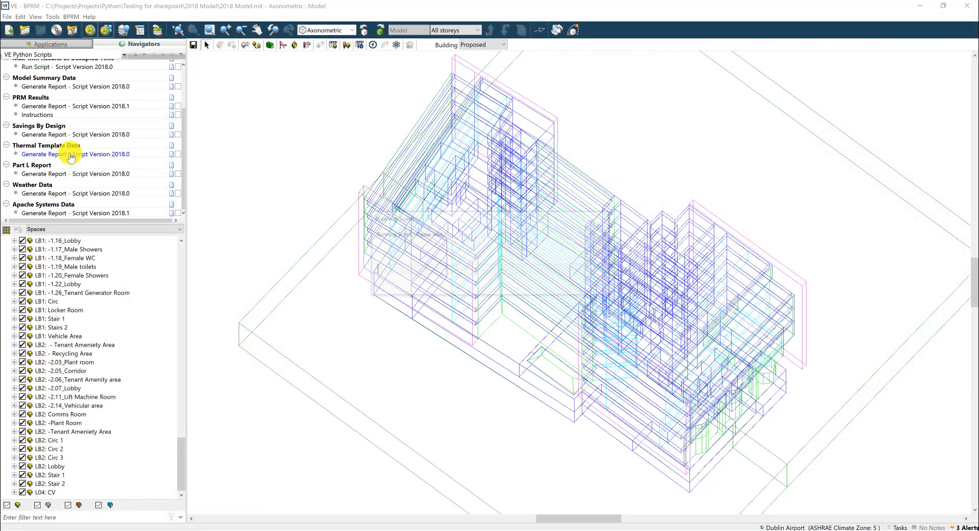
Generate the Thermal Template Data report from the VE Python Scripts navigator.
{"action": "left_click", "coordinate": [75, 154]}
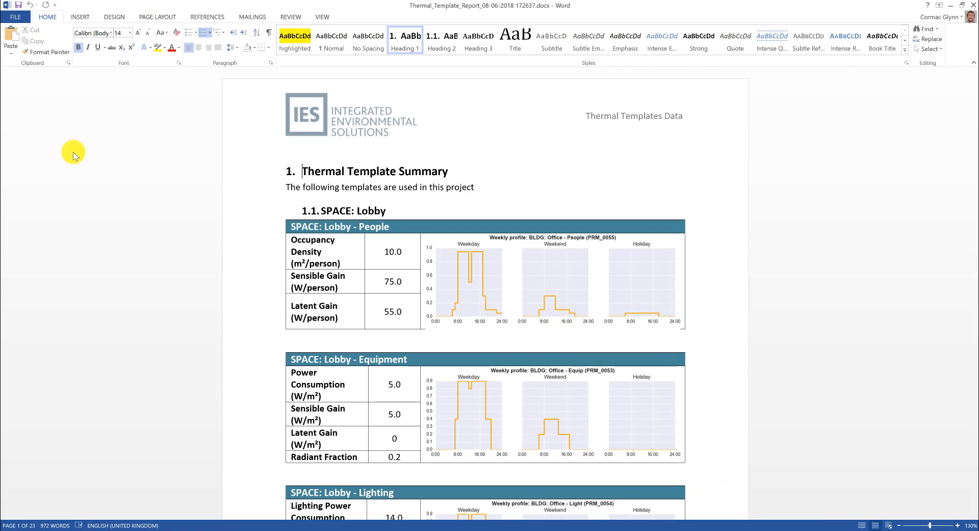
{"action": "mouse_move", "coordinate": [317, 223]}
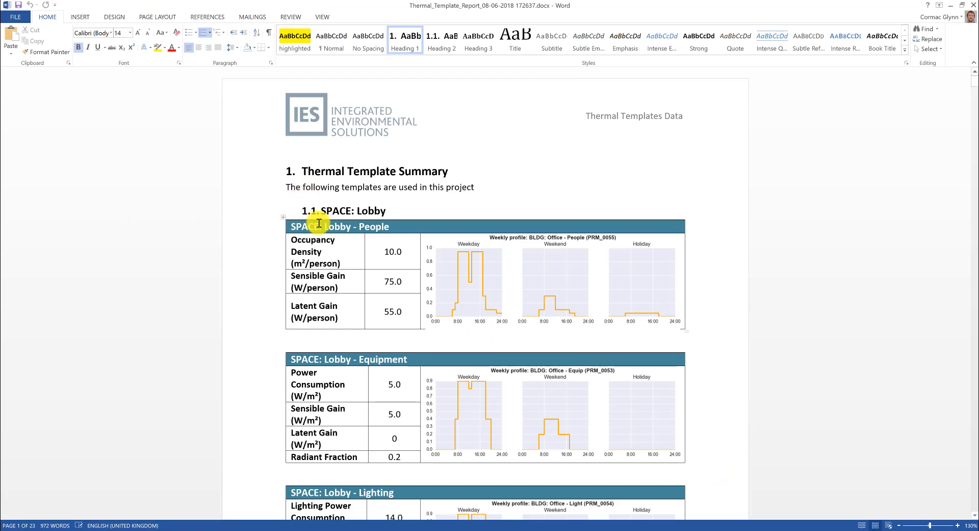
Scroll Thermal_Template_Report from the Lobby profiles past Dressing/Locker/Fitting room tables to Cooling.
{"action": "scroll", "scroll_direction": "down", "scroll_amount": 3}
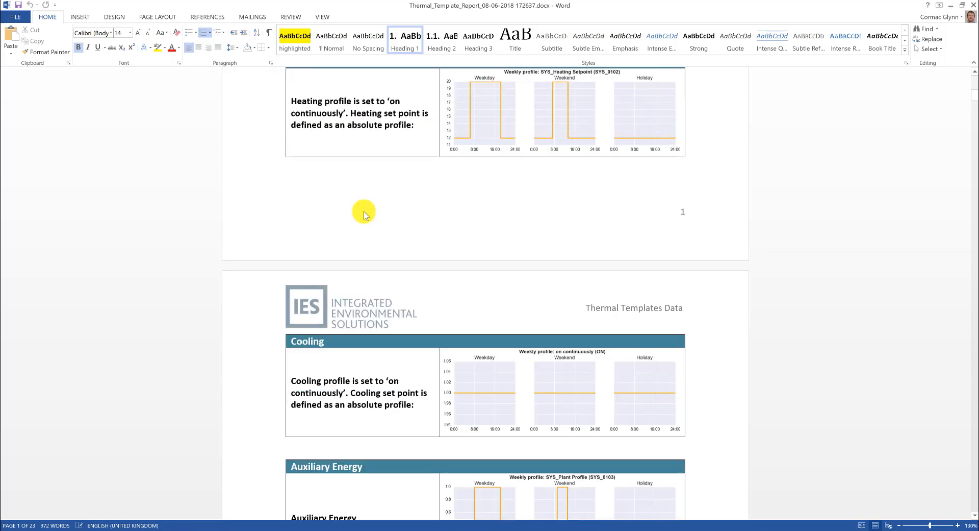
{"action": "scroll", "scroll_direction": "down", "scroll_amount": 3}
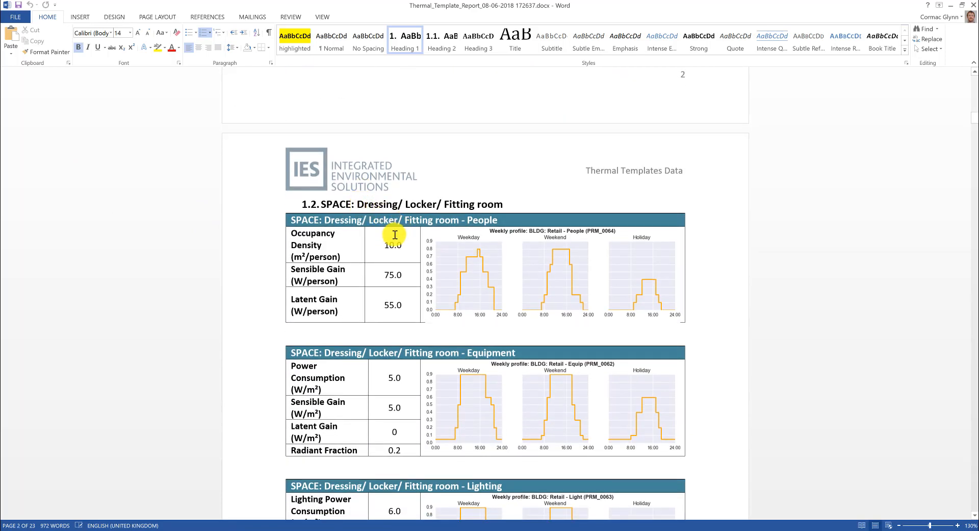
{"action": "scroll", "scroll_direction": "down", "scroll_amount": 3}
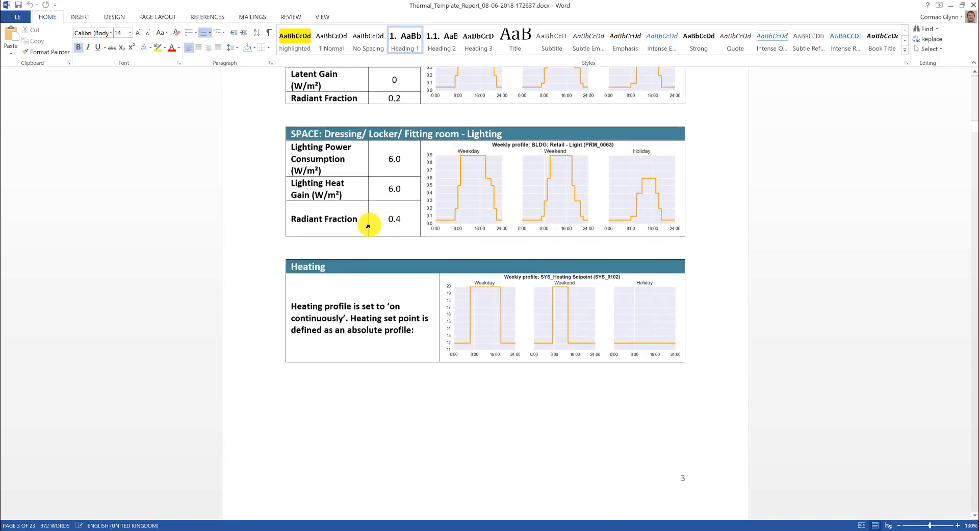
{"action": "scroll", "scroll_direction": "down", "scroll_amount": 3}
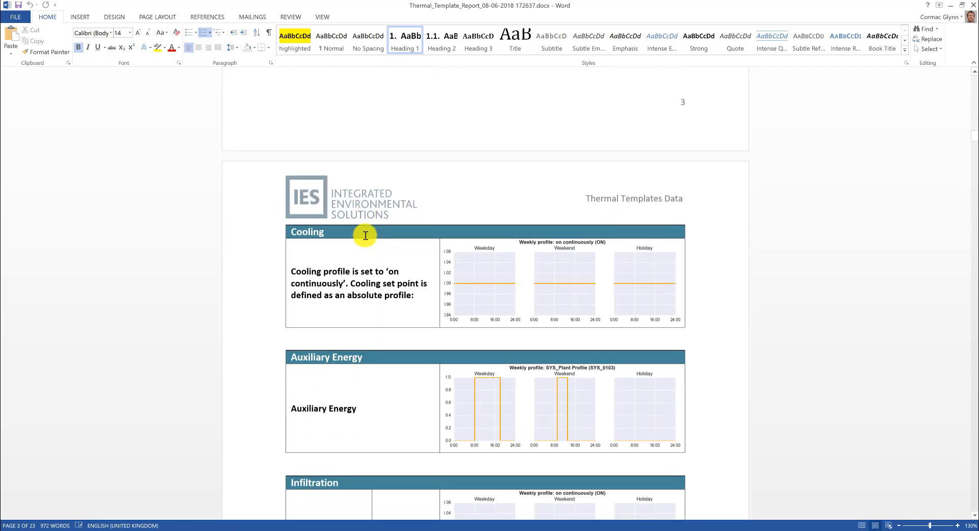
{"action": "scroll", "scroll_direction": "down", "scroll_amount": 3}
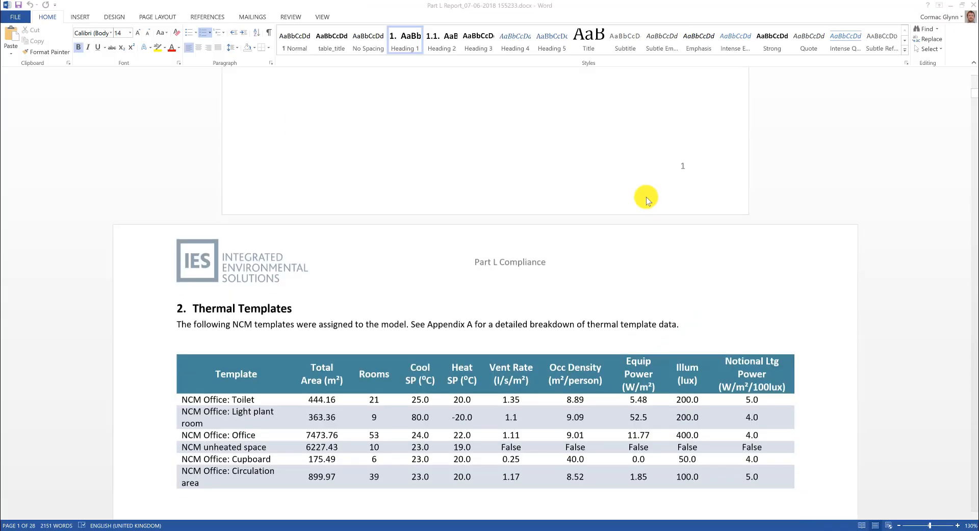
Scroll the Part L report through NCM toilet templates, constructions and roof lights.
{"action": "scroll", "scroll_direction": "down", "scroll_amount": 3}
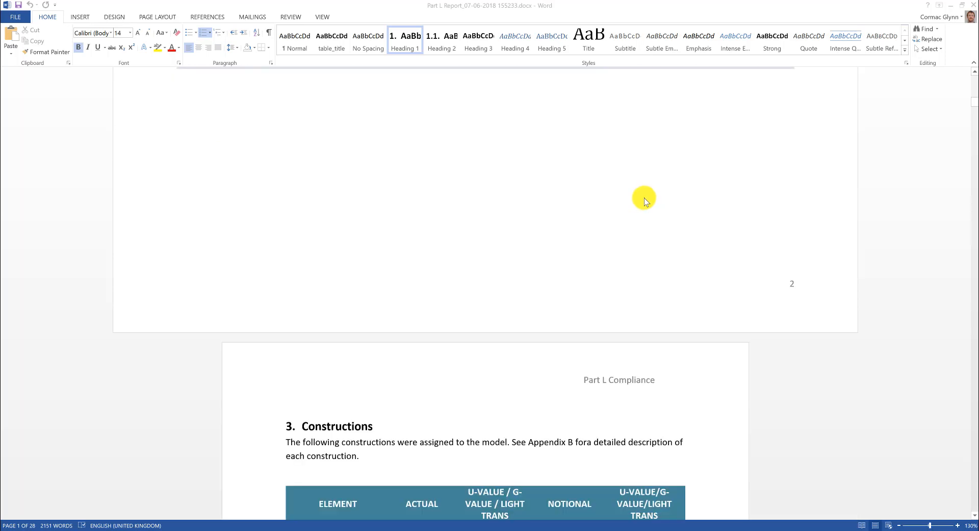
{"action": "scroll", "scroll_direction": "down", "scroll_amount": 3}
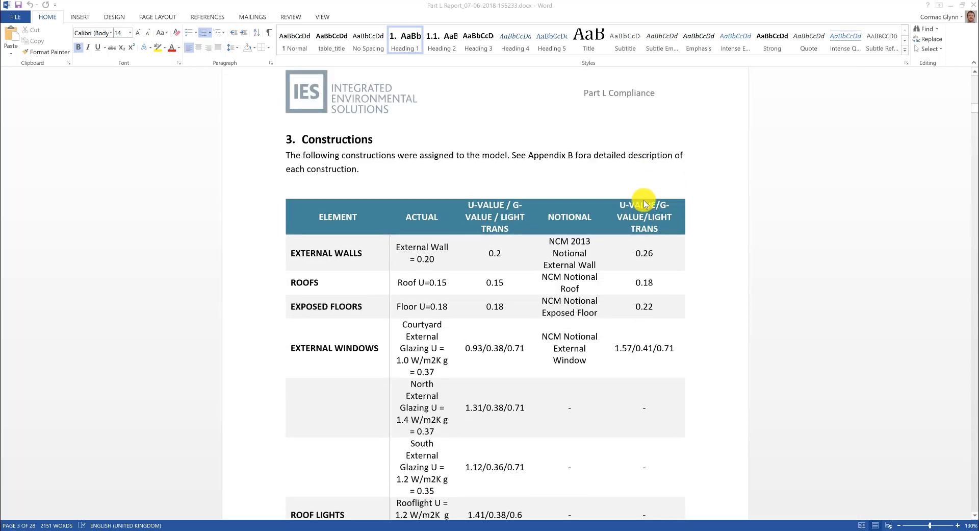
{"action": "scroll", "scroll_direction": "down", "scroll_amount": 3}
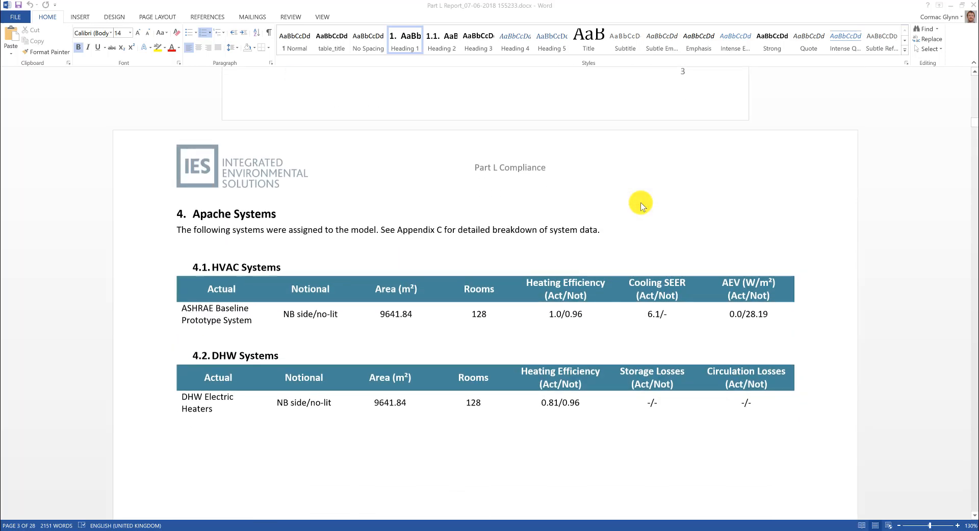
{"action": "scroll", "scroll_direction": "down", "scroll_amount": 3}
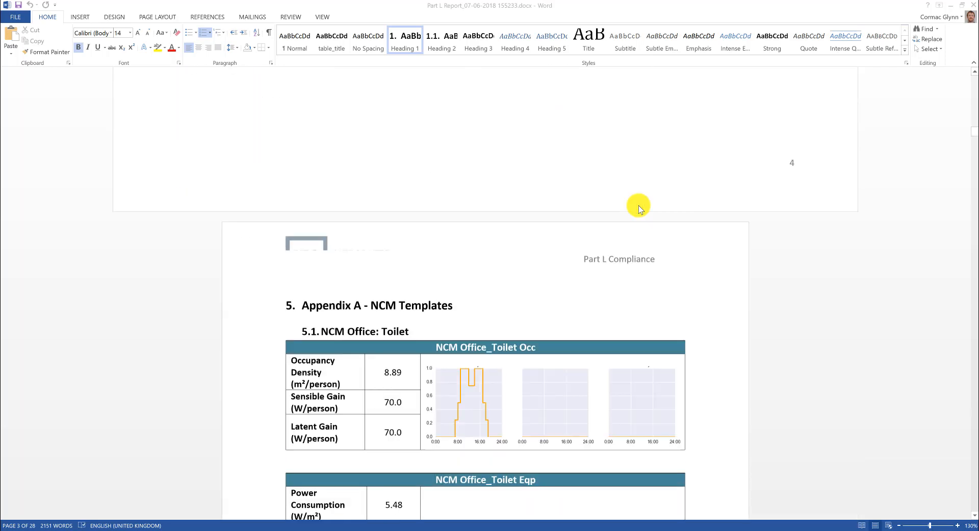
{"action": "scroll", "scroll_direction": "down", "scroll_amount": 3}
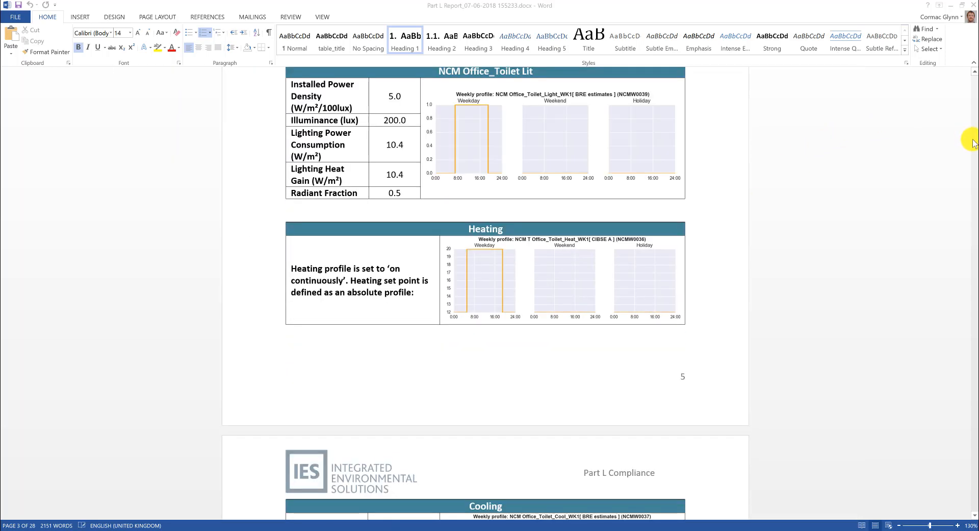
{"action": "scroll", "scroll_direction": "down", "scroll_amount": 3}
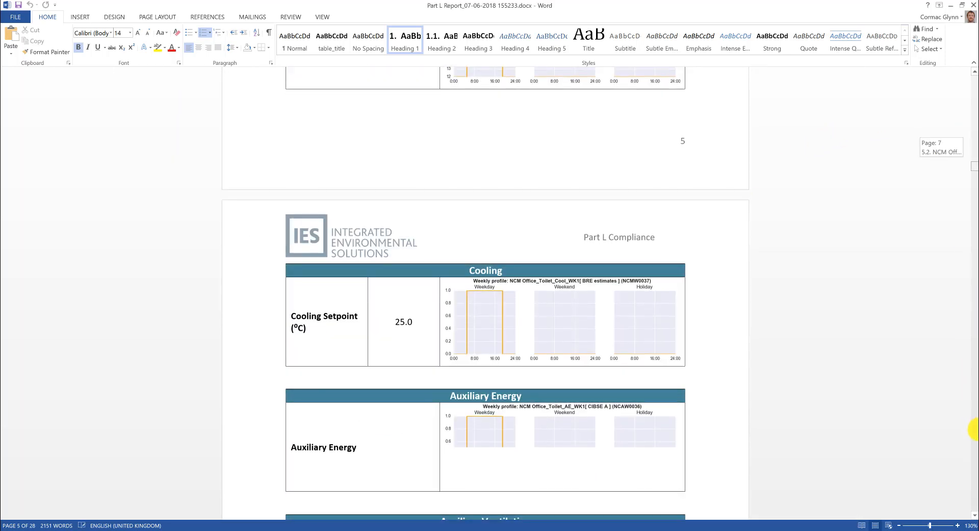
{"action": "scroll", "scroll_direction": "down", "scroll_amount": 3}
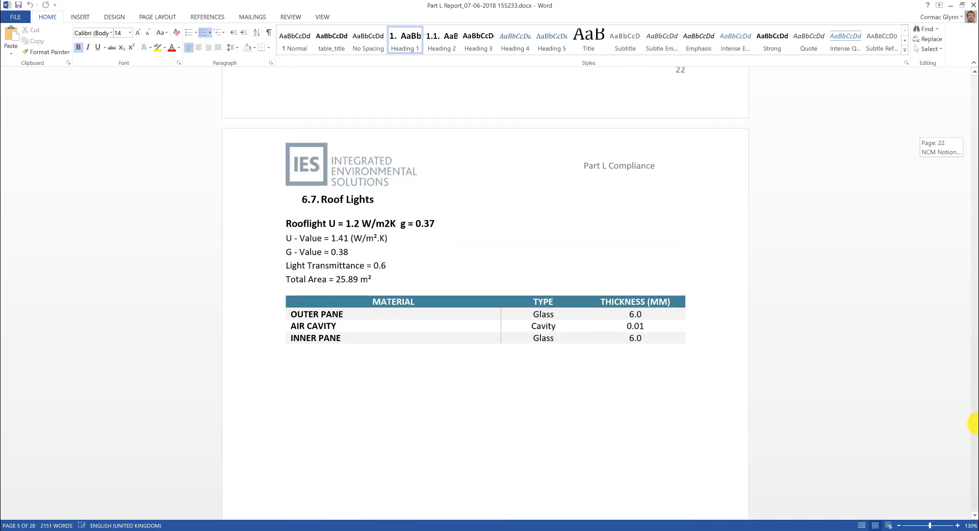
Scroll back to the 7.3 Notional HVAC and DHW systems section.
{"action": "scroll", "scroll_direction": "up", "scroll_amount": 3}
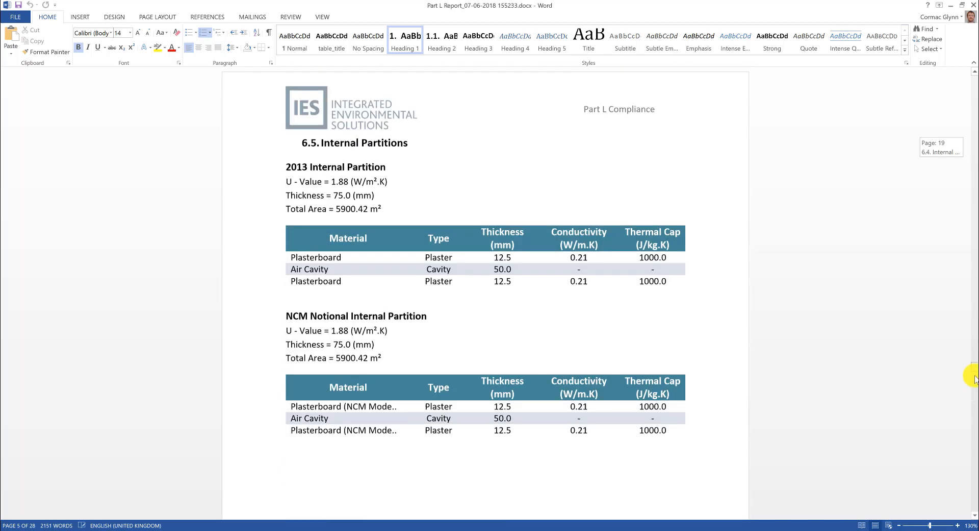
{"action": "scroll", "scroll_direction": "down", "scroll_amount": 3}
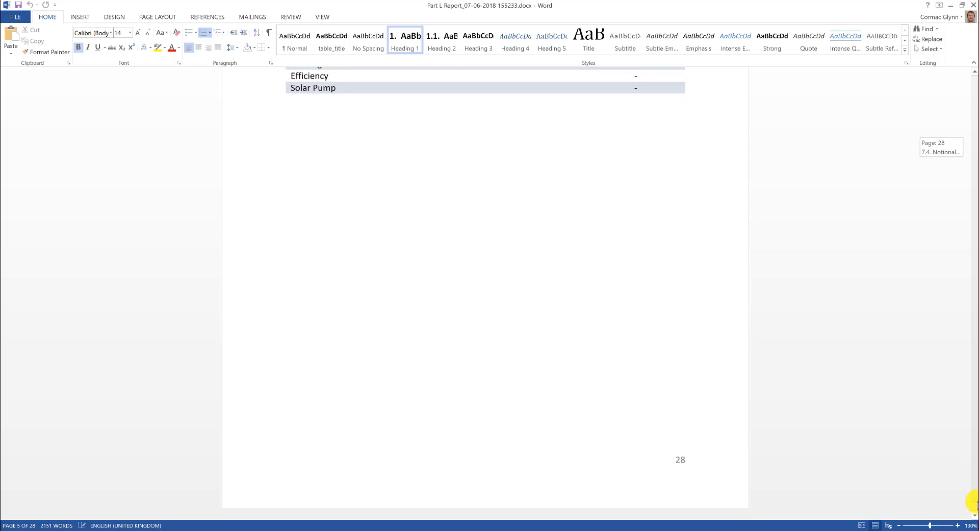
{"action": "scroll", "scroll_direction": "up", "scroll_amount": 3}
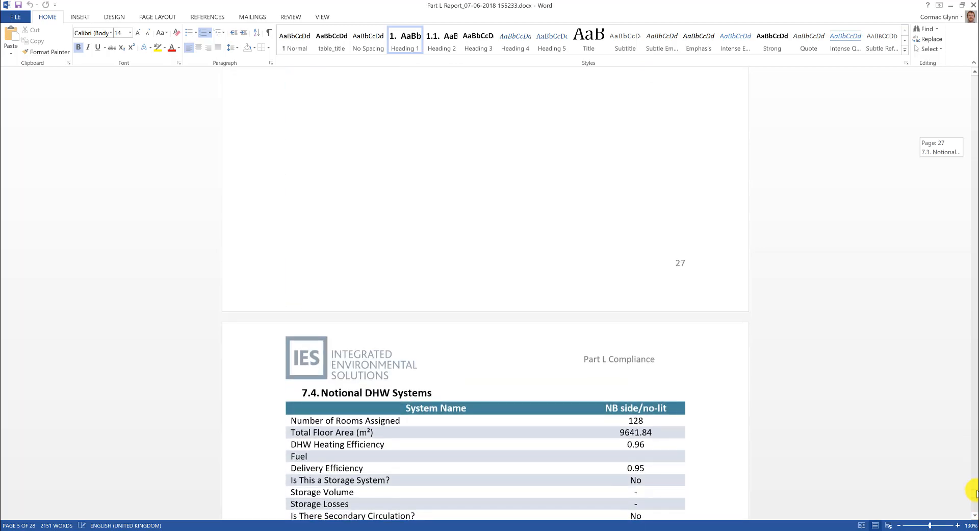
{"action": "scroll", "scroll_direction": "up", "scroll_amount": 3}
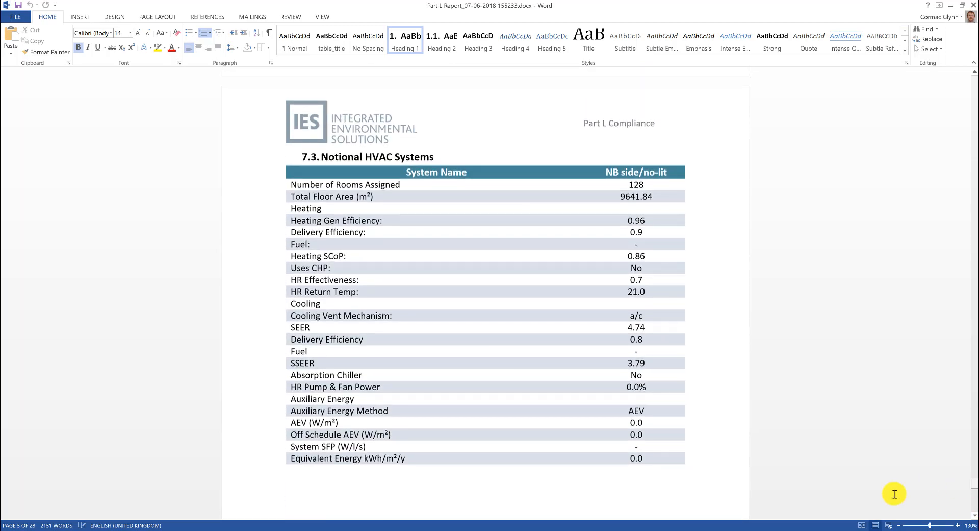